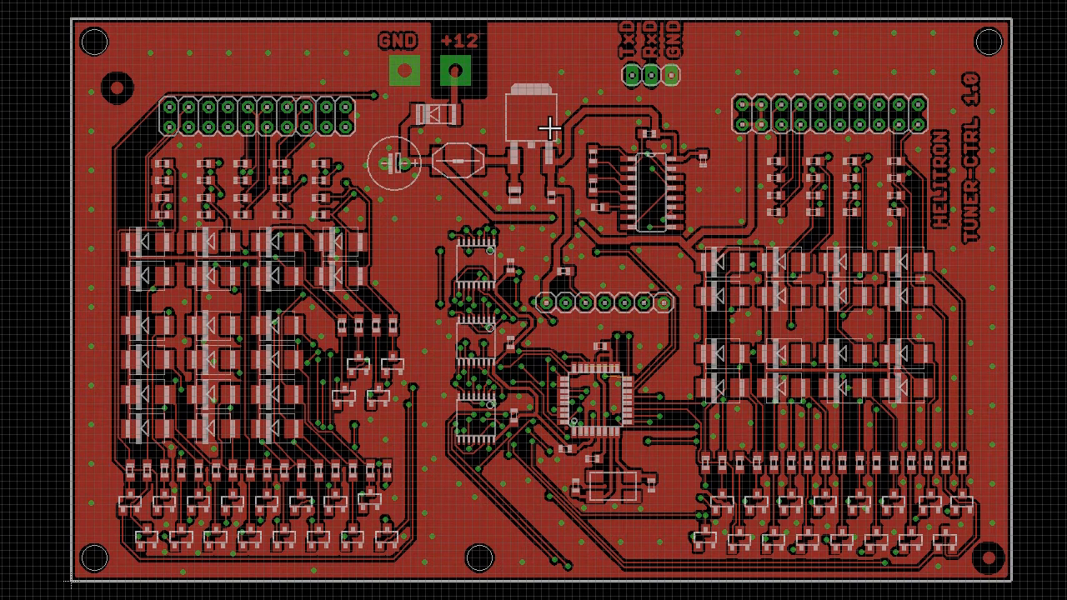
mouse_move(137, 86)
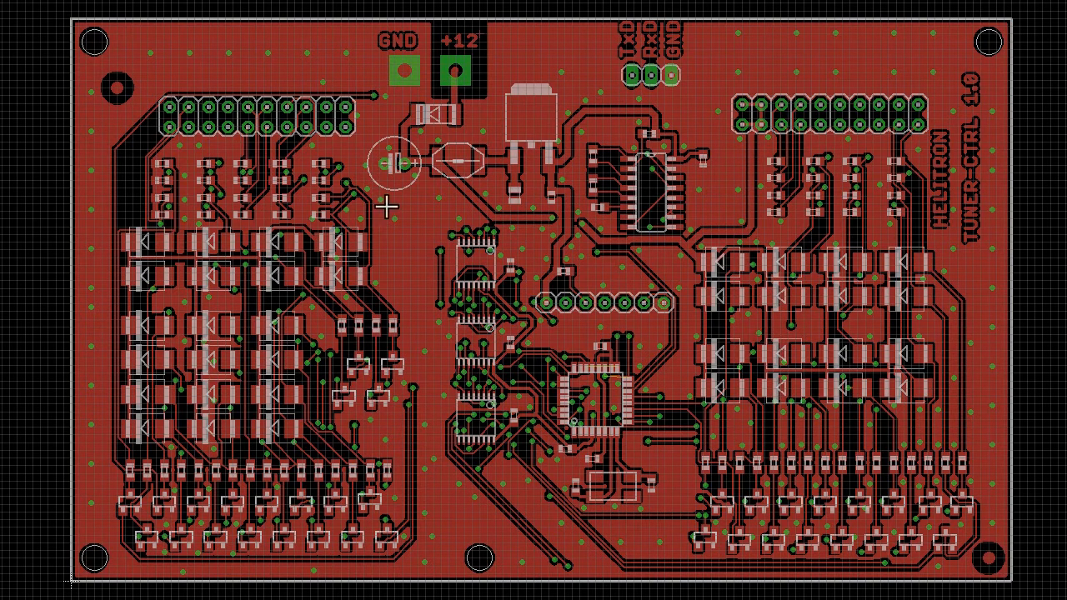
mouse_move(247, 65)
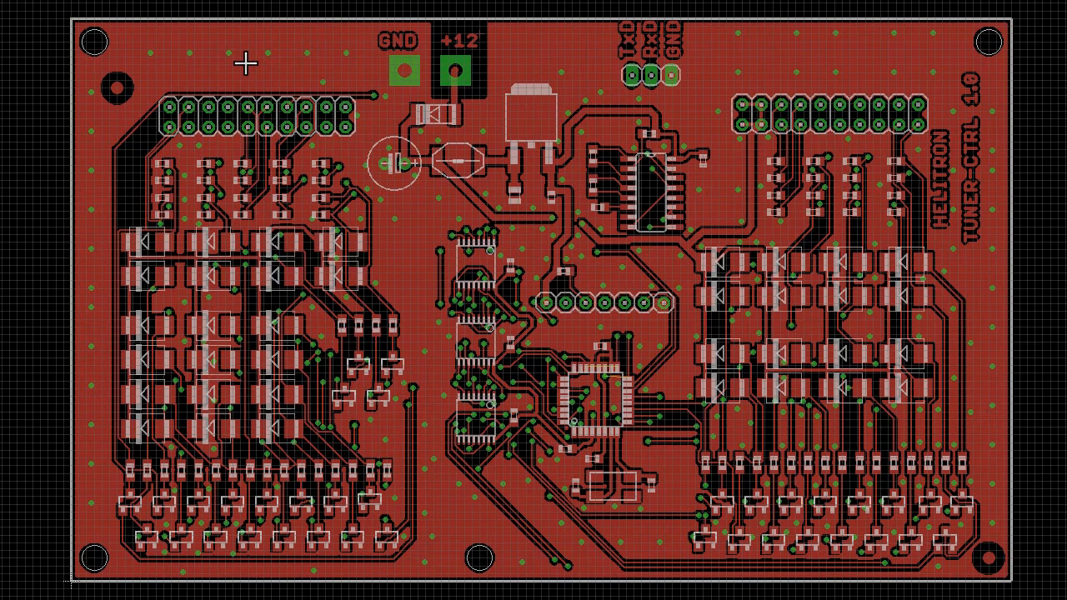
mouse_move(123, 84)
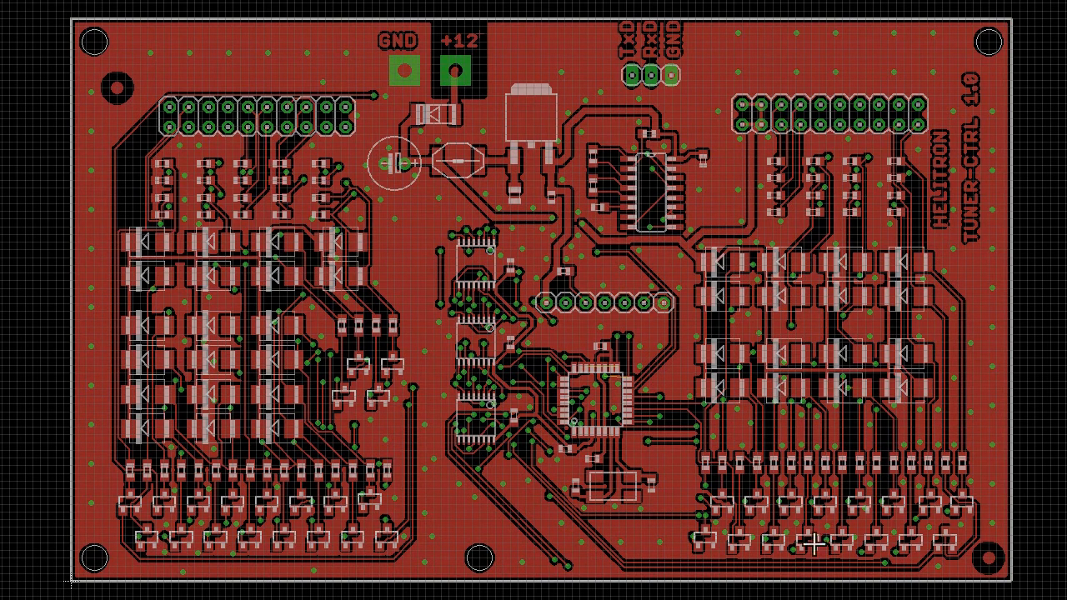
mouse_move(999, 570)
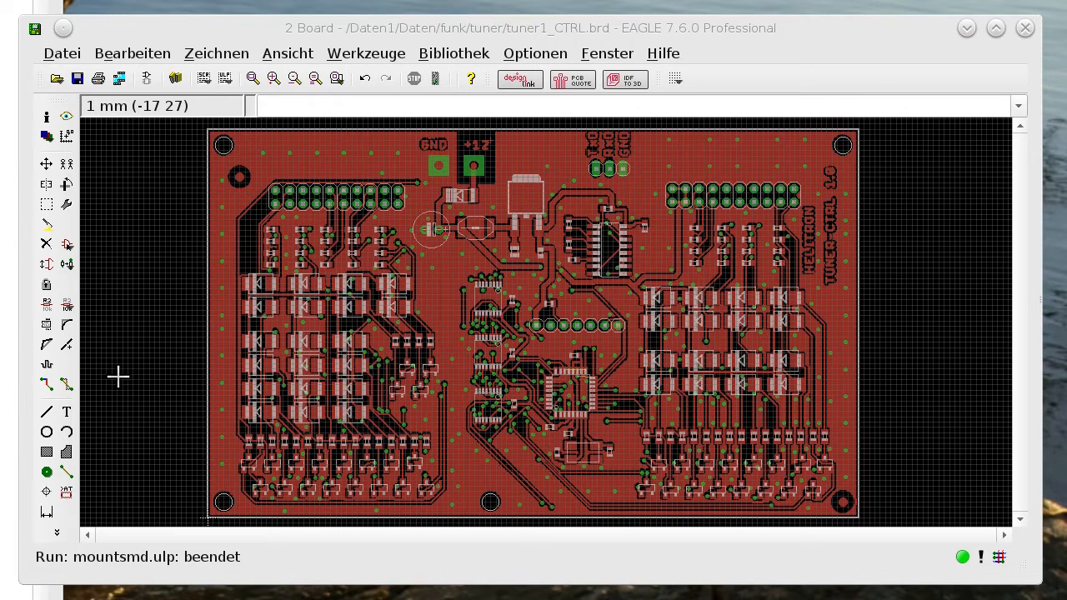
mouse_move(97, 165)
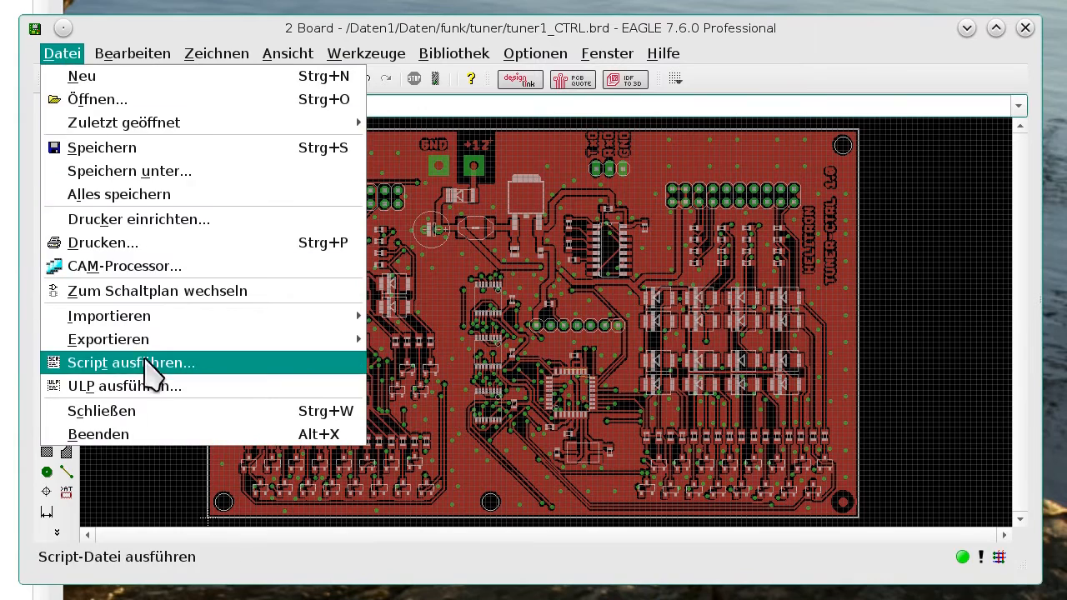
- Run mountsmd.ulp and save the SMD placement data as tuner1_CTRL.mnt and tuner1_CTRL.mnb
click(124, 387)
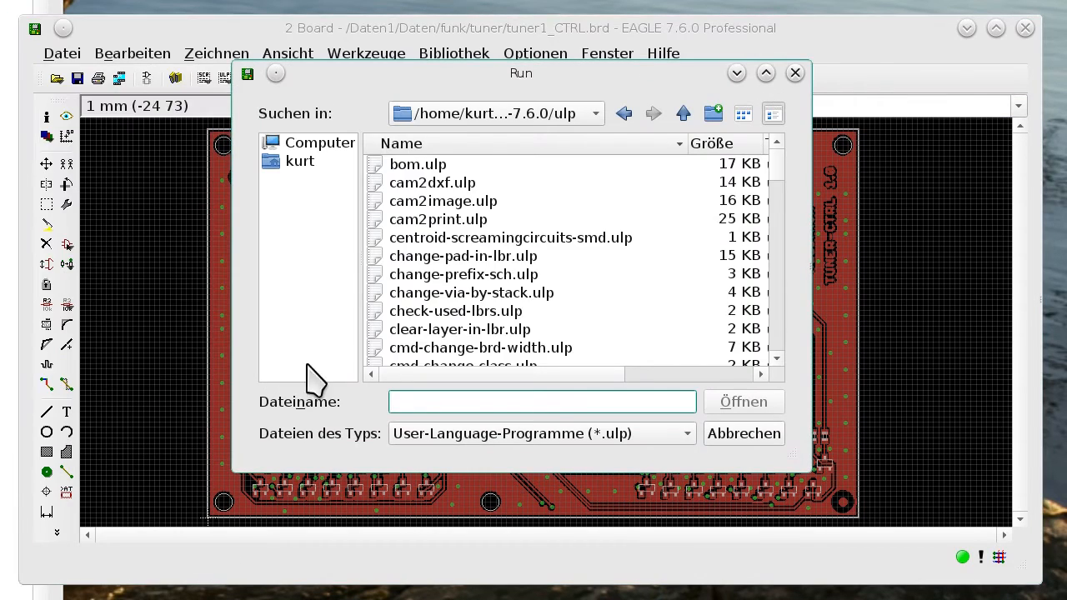
scroll(down, 3)
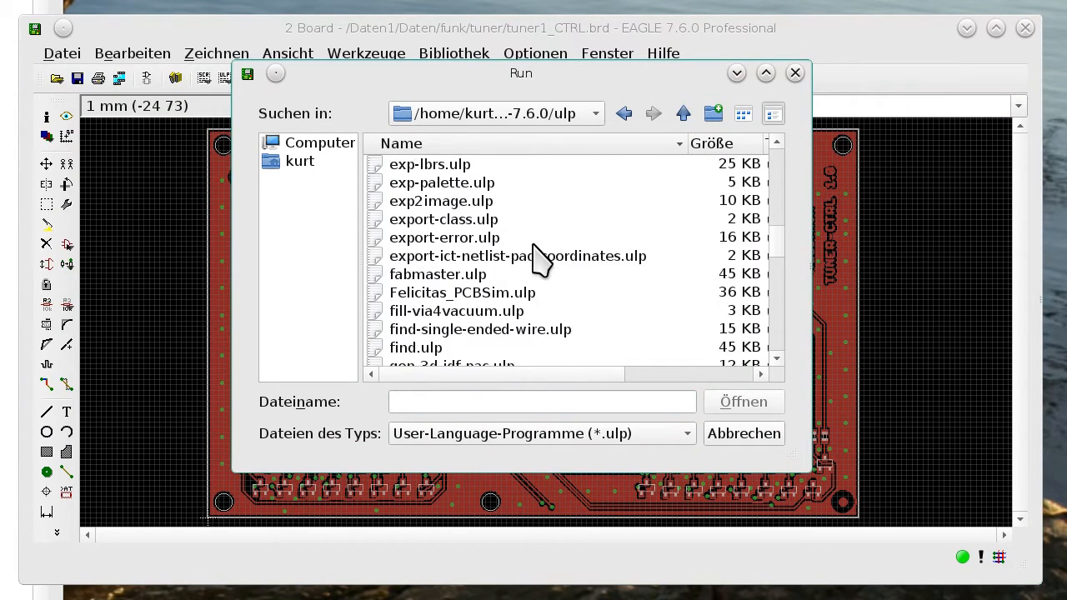
scroll(down, 3)
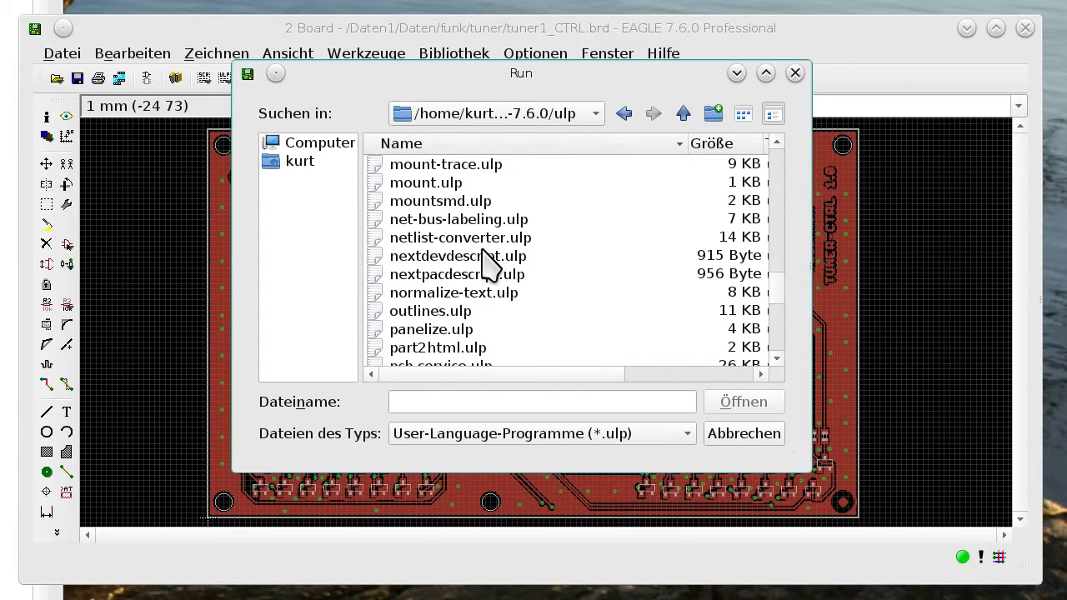
click(440, 200)
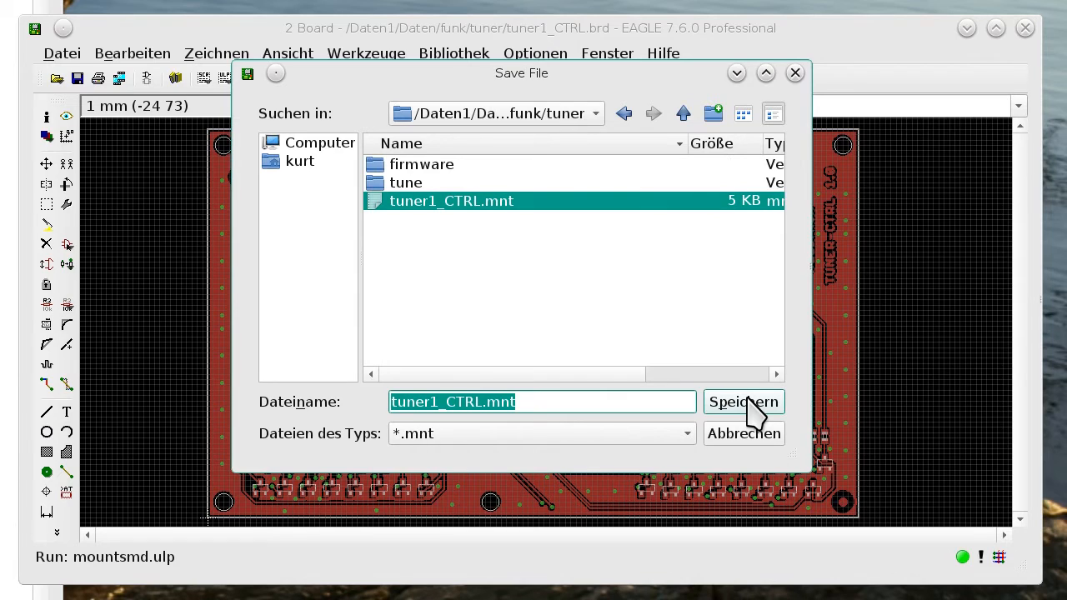
mouse_move(736, 416)
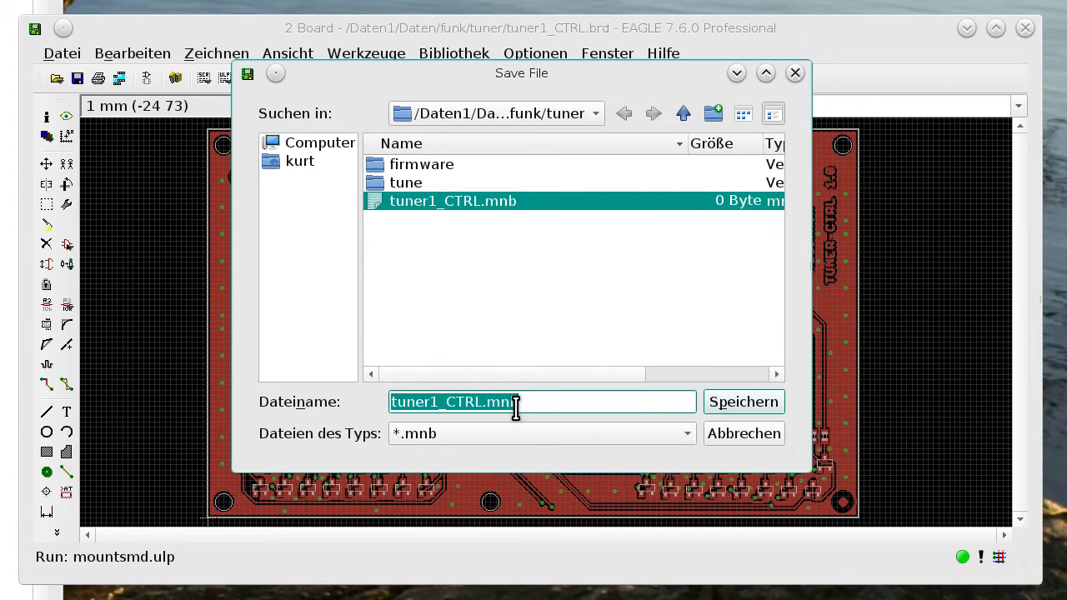
click(744, 402)
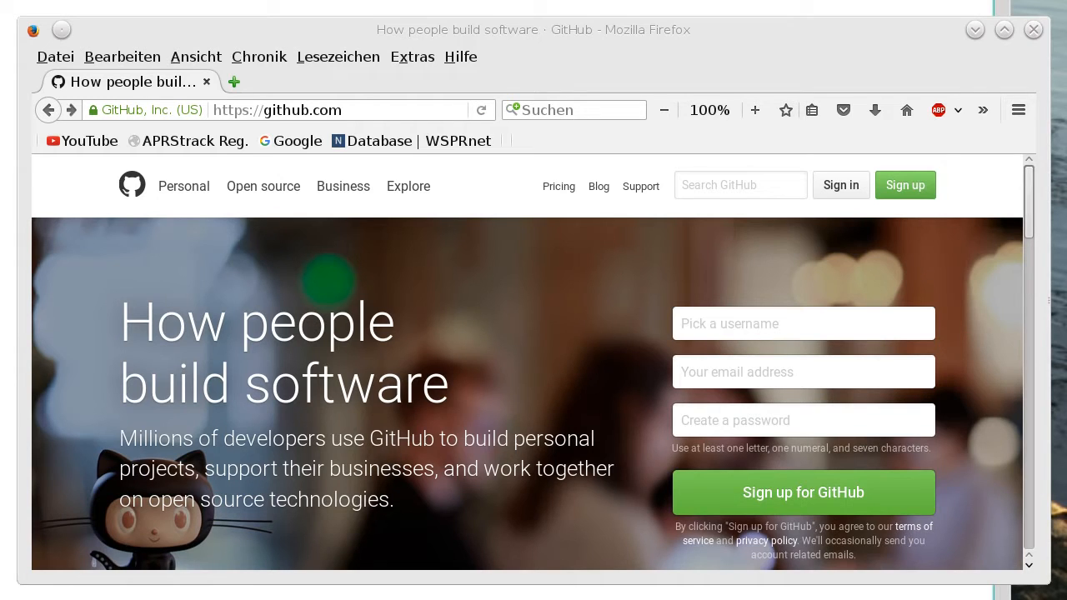
mouse_move(736, 200)
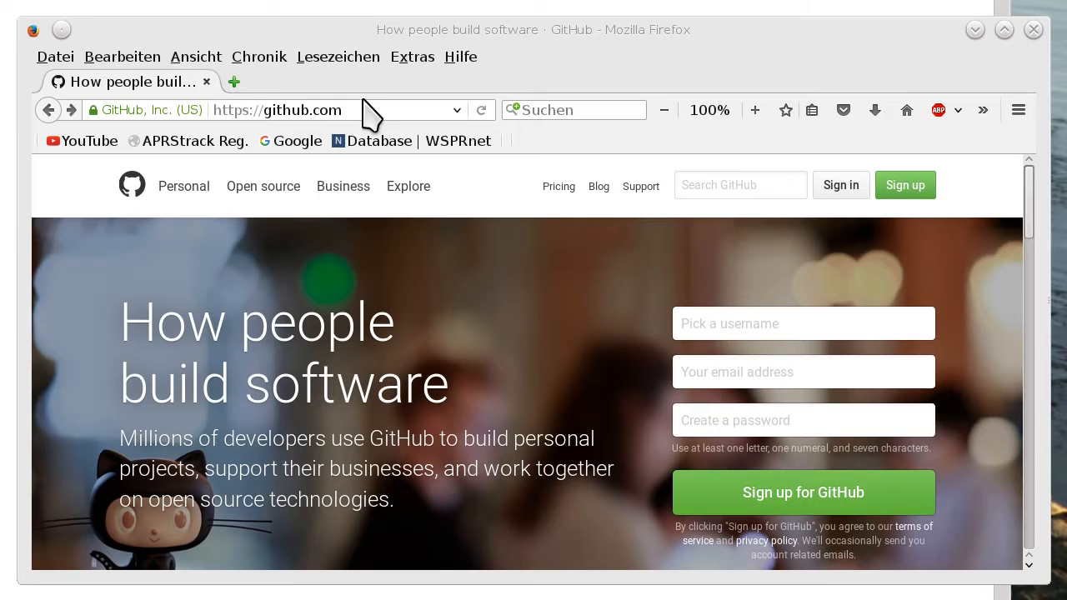
- Search GitHub for 'eagle2tvm' to find the dj0abr/eagle2tvm802 repository
click(740, 184)
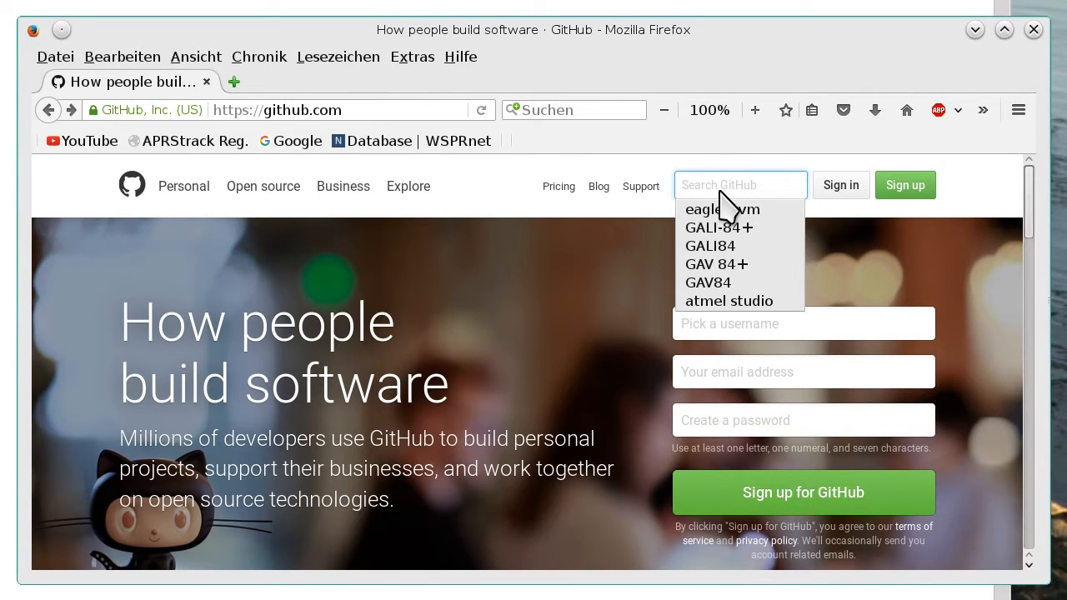
text(eagle2)
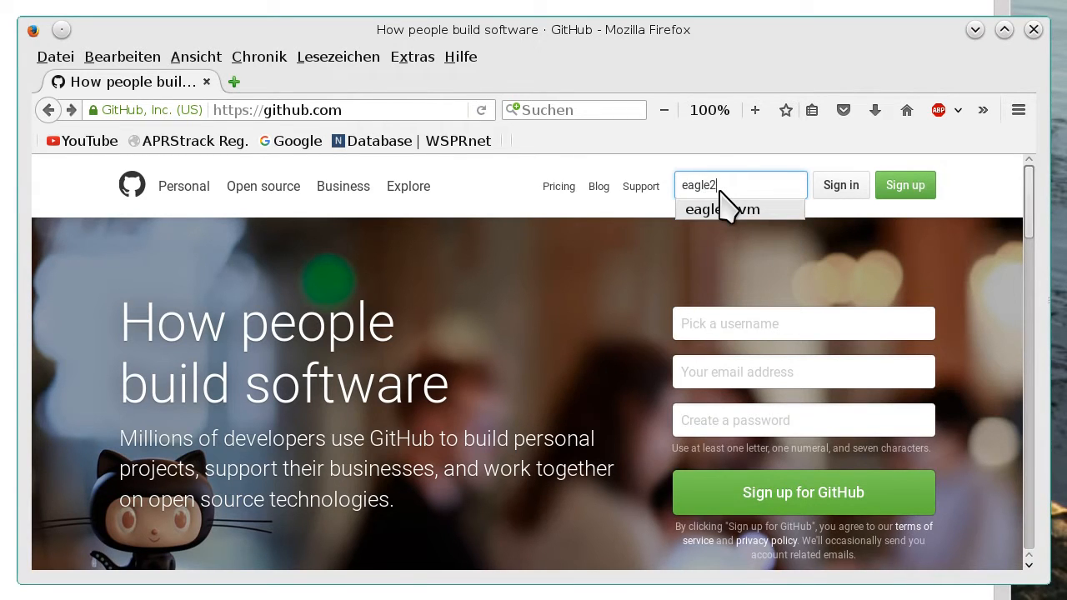
text(tvm)
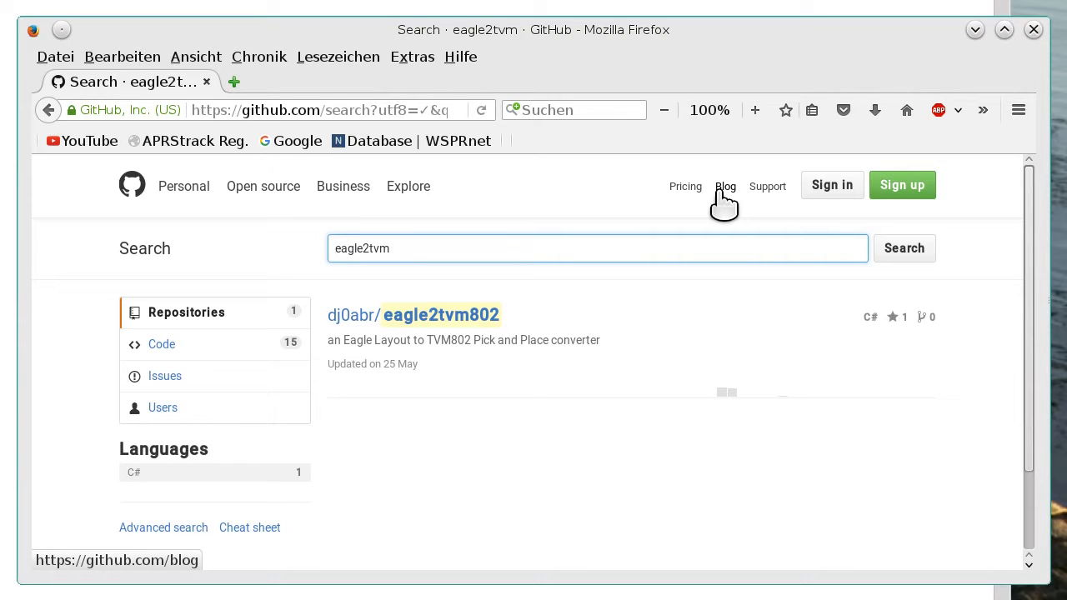
mouse_move(437, 327)
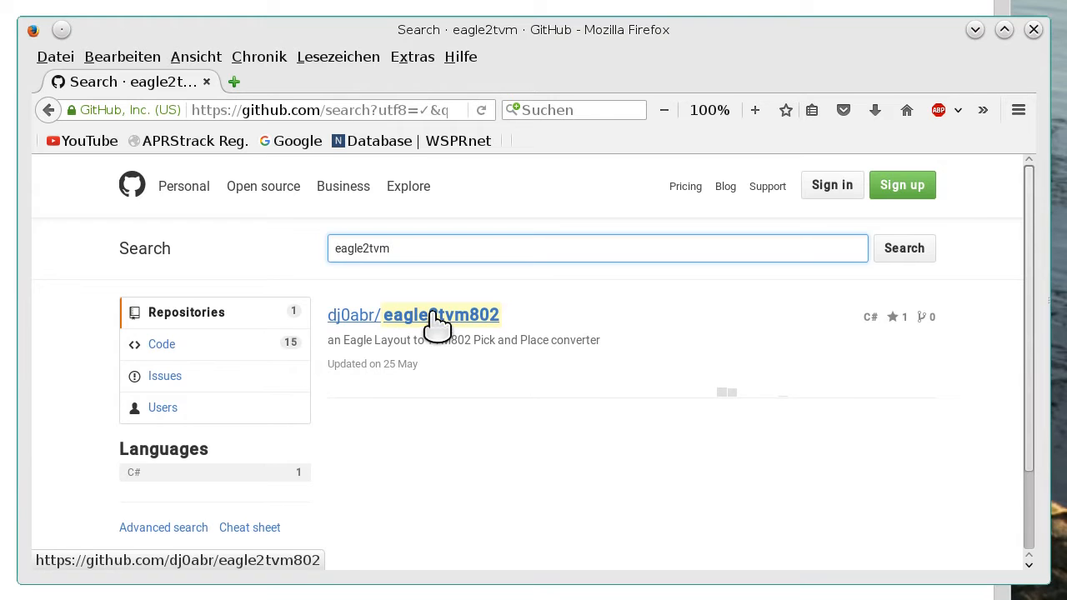
- Browse the eagle2tvm802 repository down to eagle2tvm/bin/Release listing eagle2tvm.exe
click(443, 315)
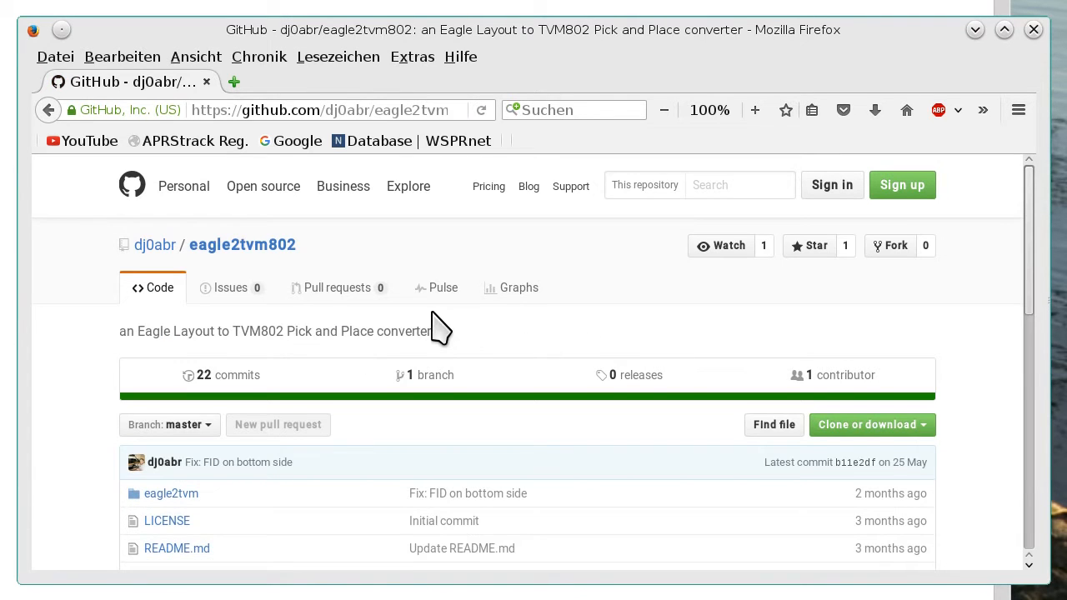
click(170, 494)
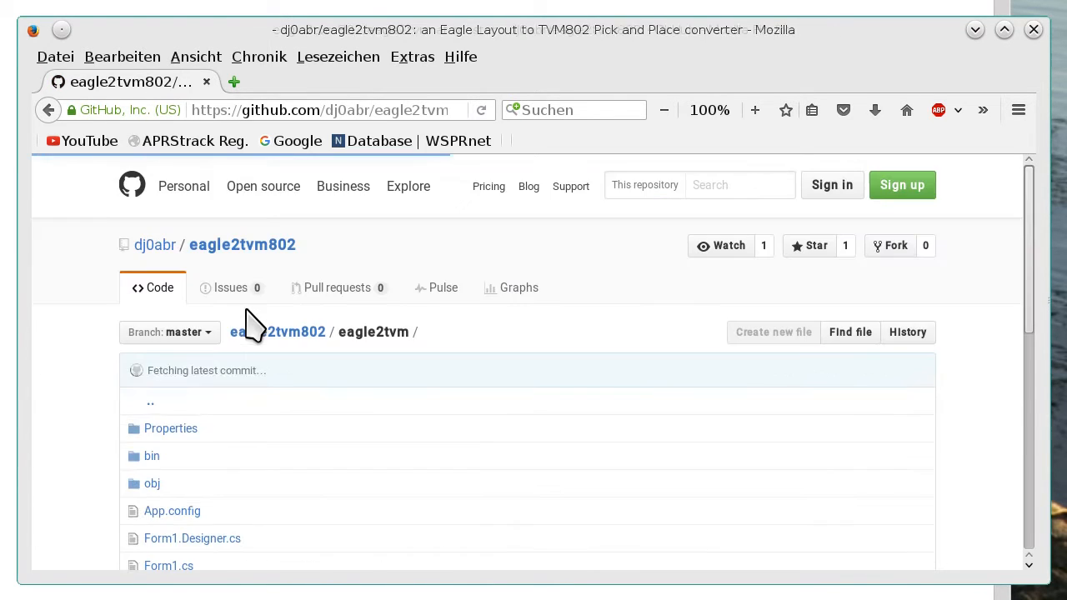
click(152, 456)
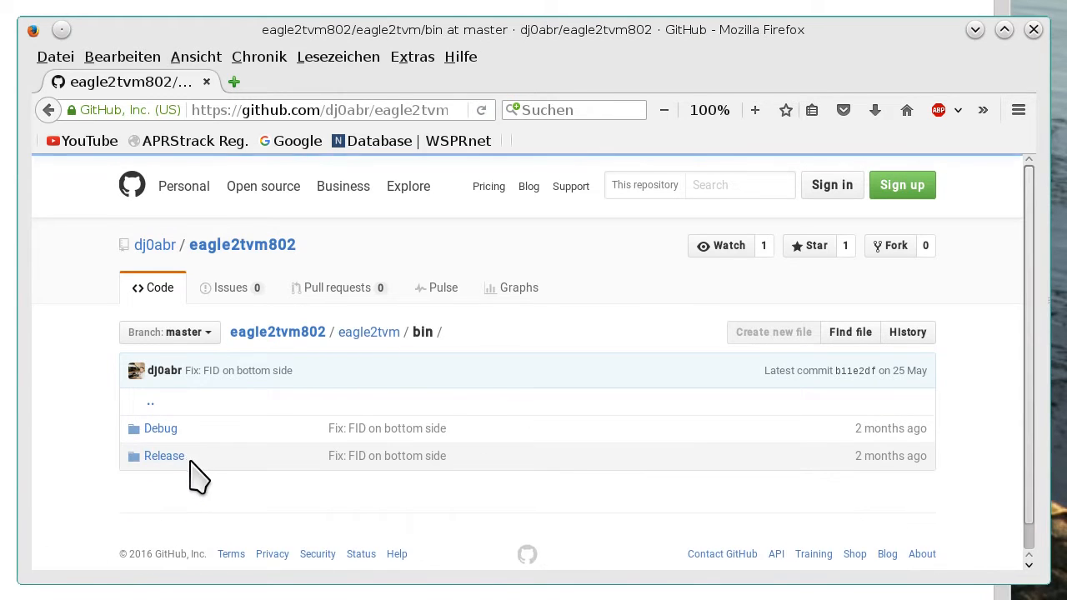
click(163, 457)
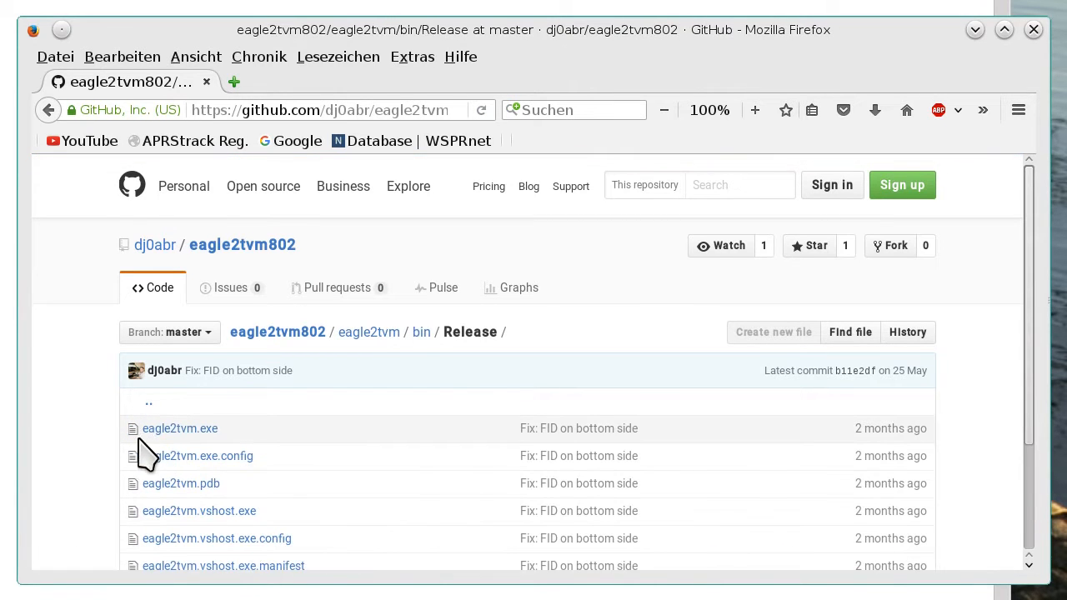
mouse_move(220, 454)
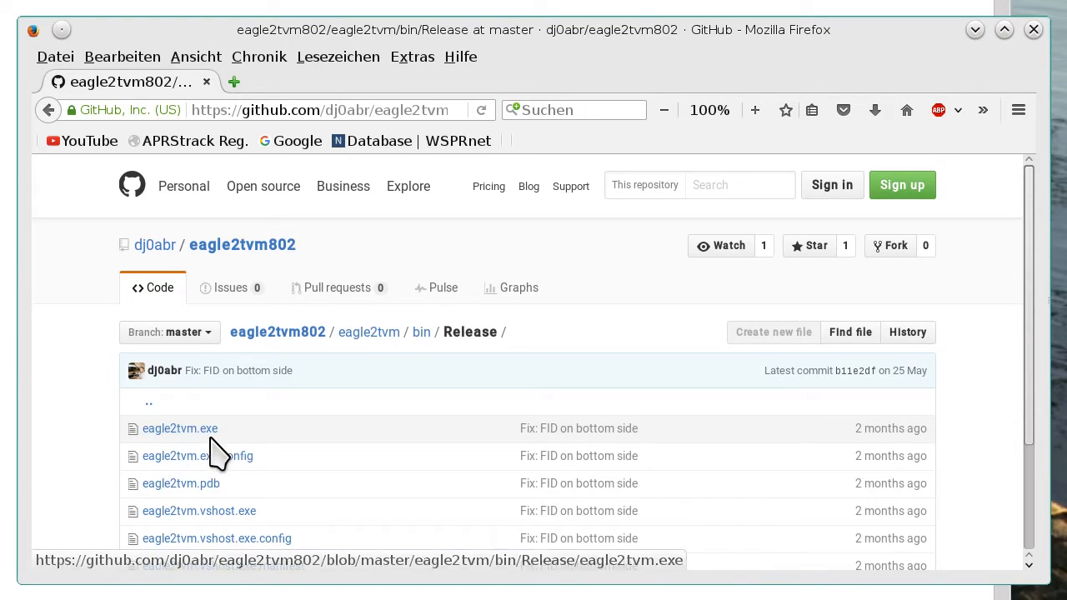
mouse_move(253, 453)
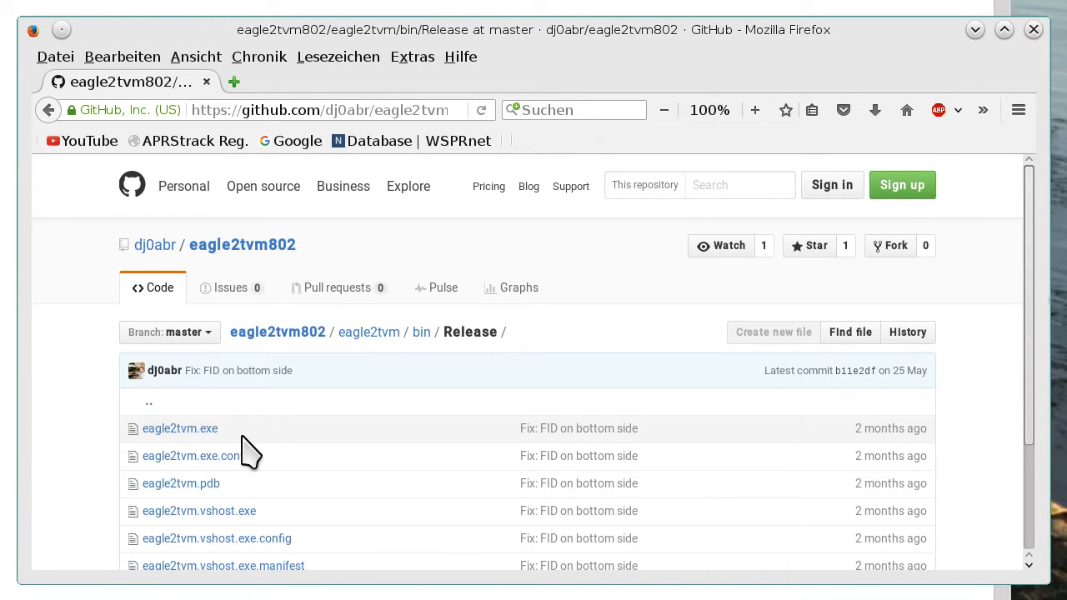
mouse_move(253, 447)
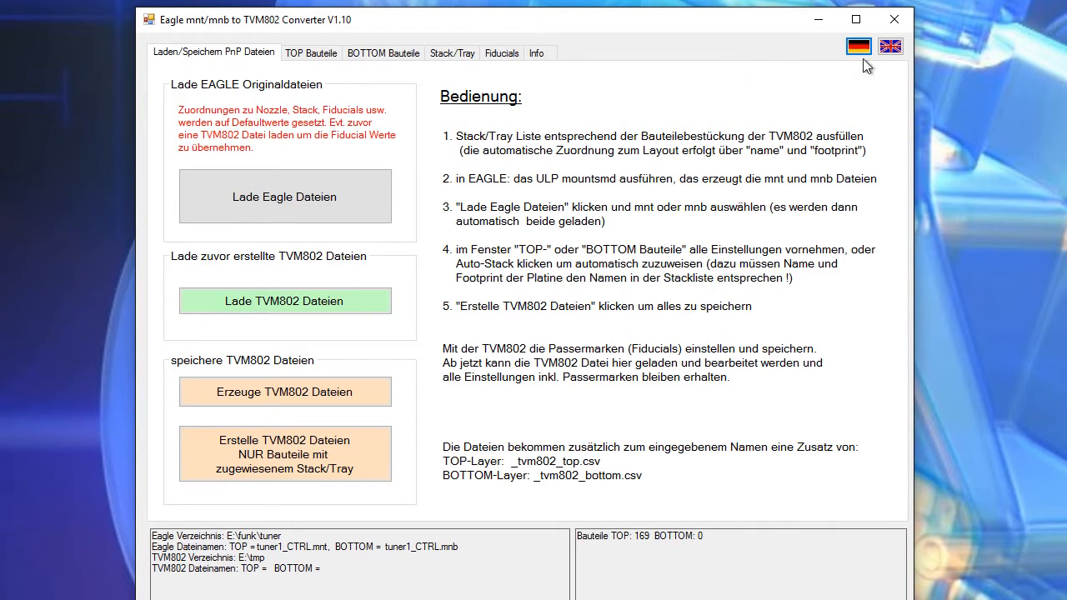
- Switch the converter's interface from German to English via the British flag
click(890, 47)
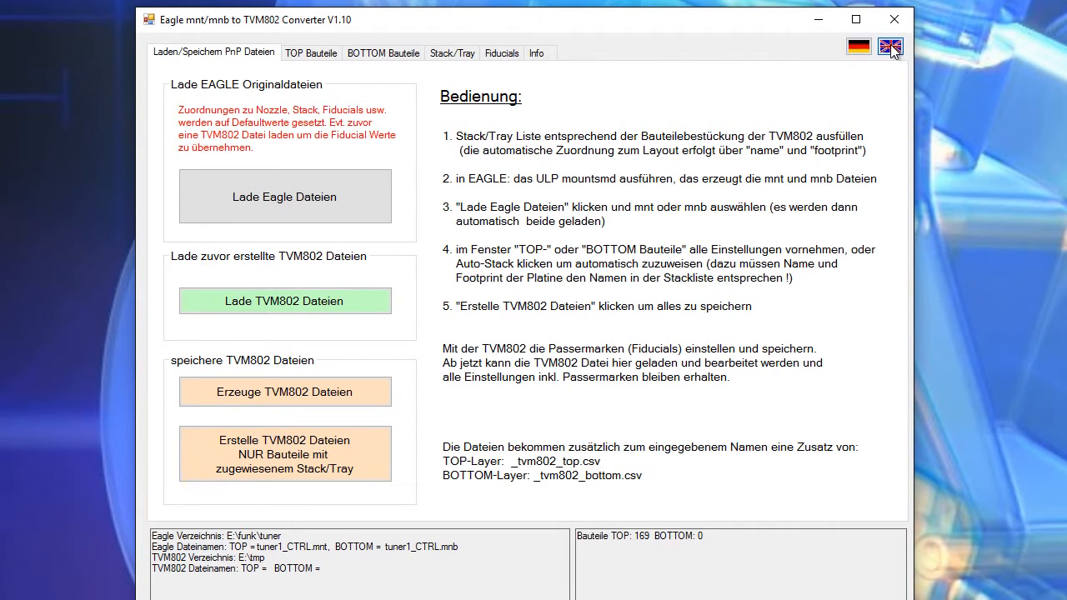
click(890, 47)
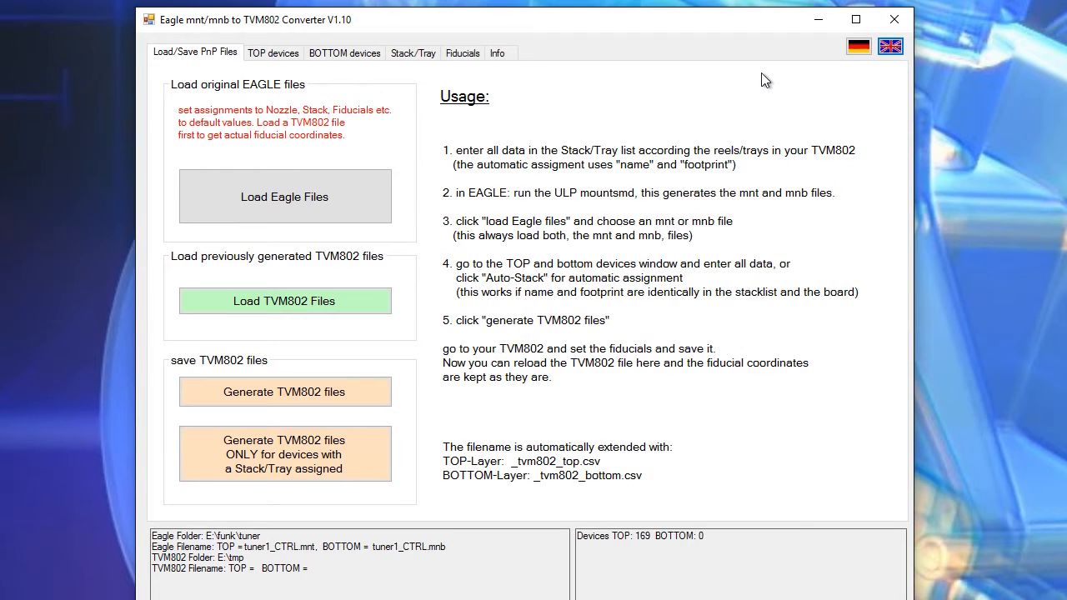
mouse_move(427, 145)
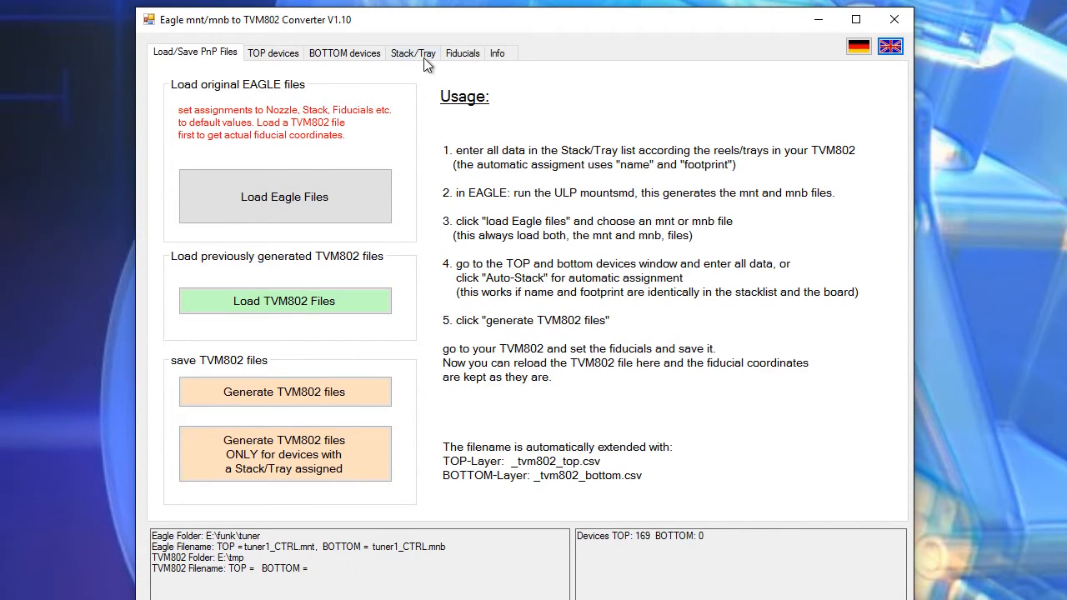
- On the Stack/Tray list, set the 100n 0603 stack B8 placement speed from 50 to 100
click(413, 51)
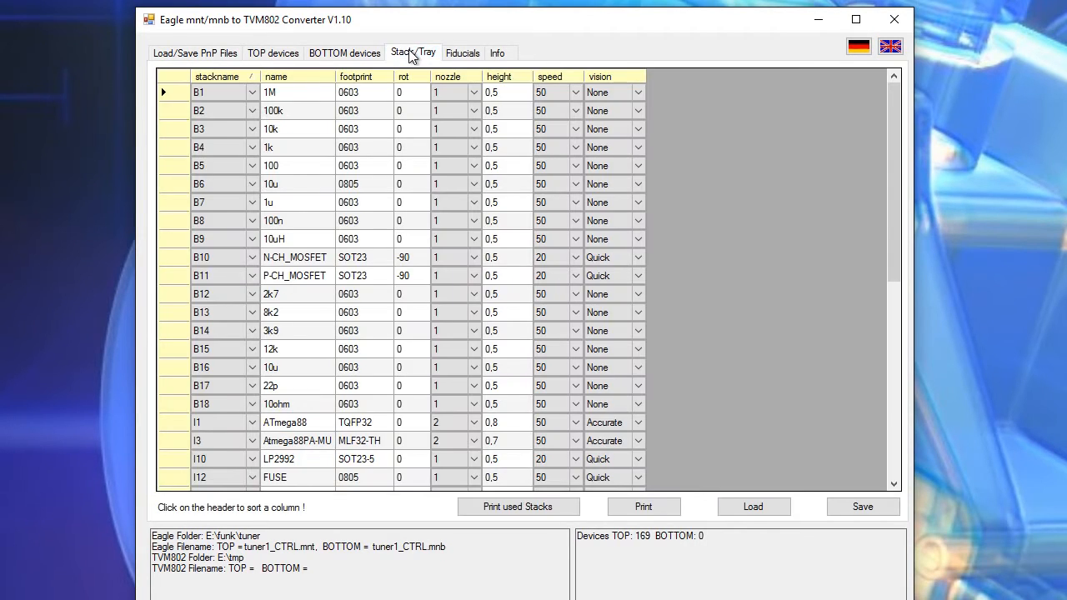
click(213, 110)
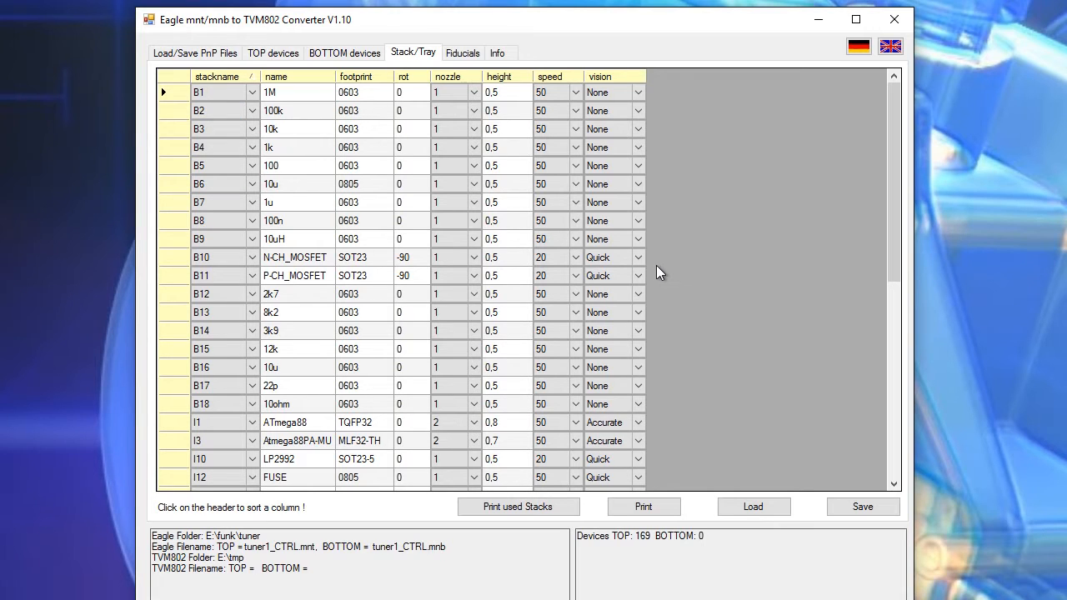
mouse_move(237, 256)
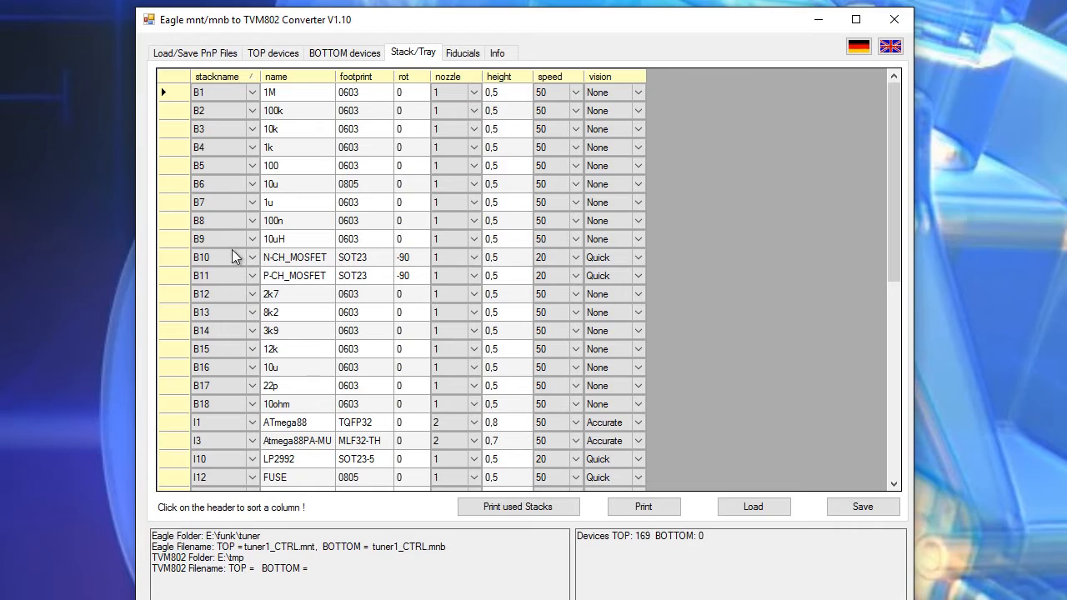
click(215, 220)
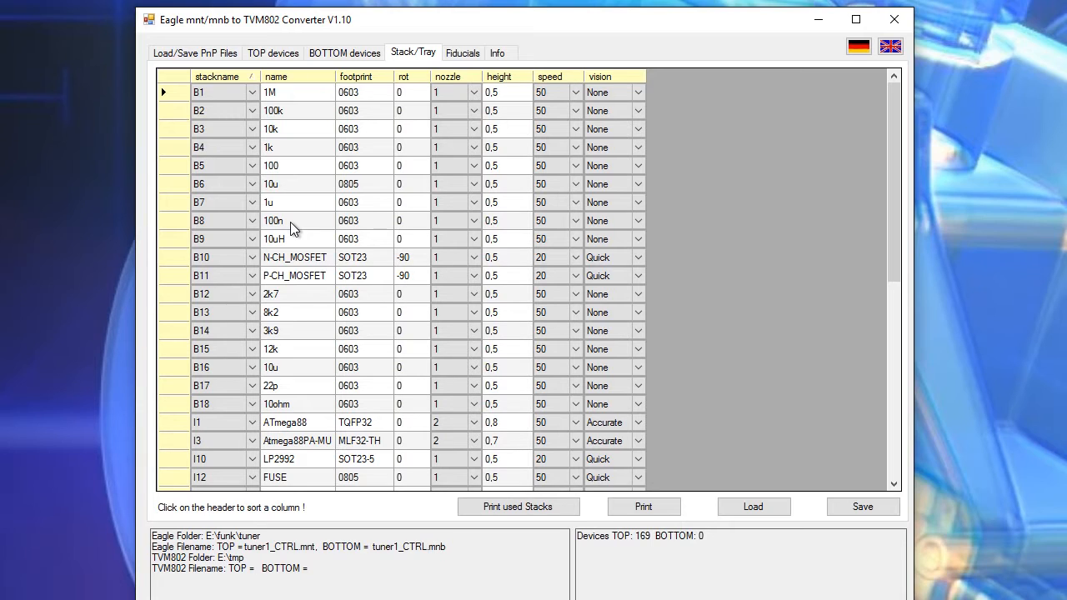
mouse_move(300, 229)
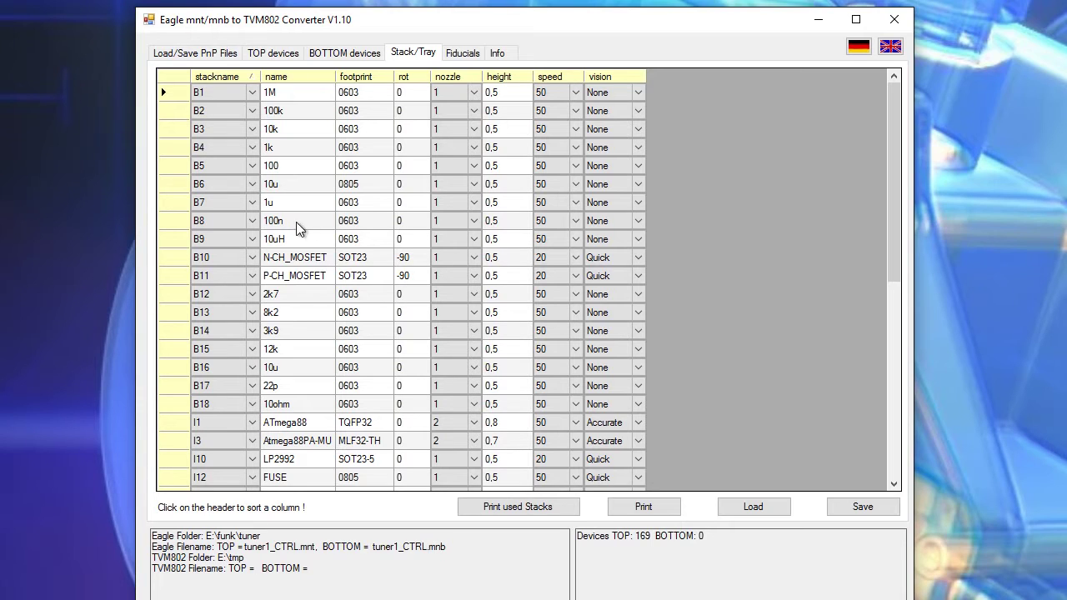
mouse_move(373, 229)
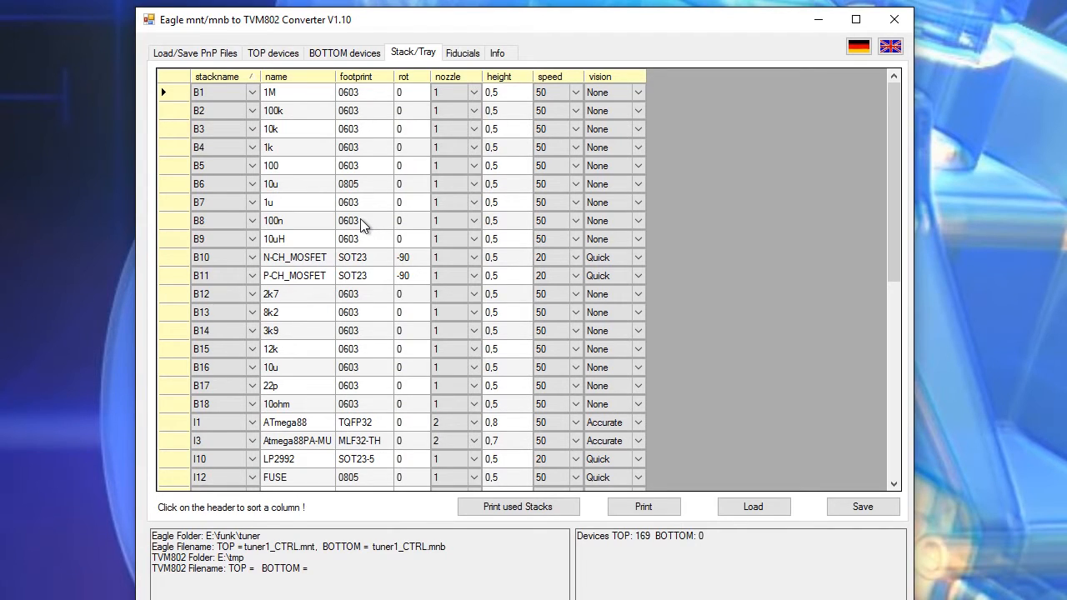
click(450, 220)
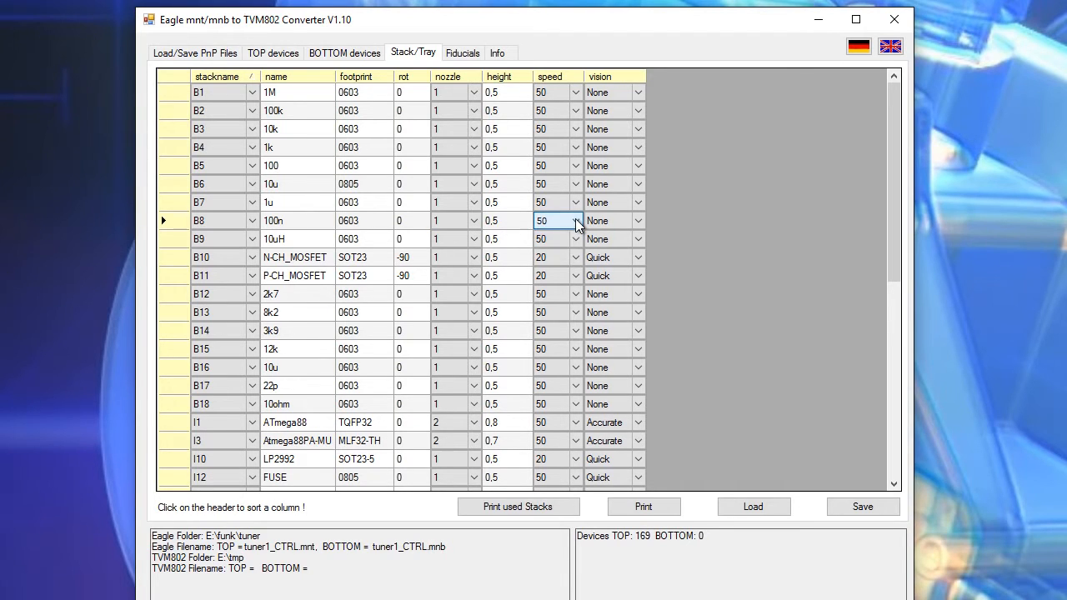
click(576, 220)
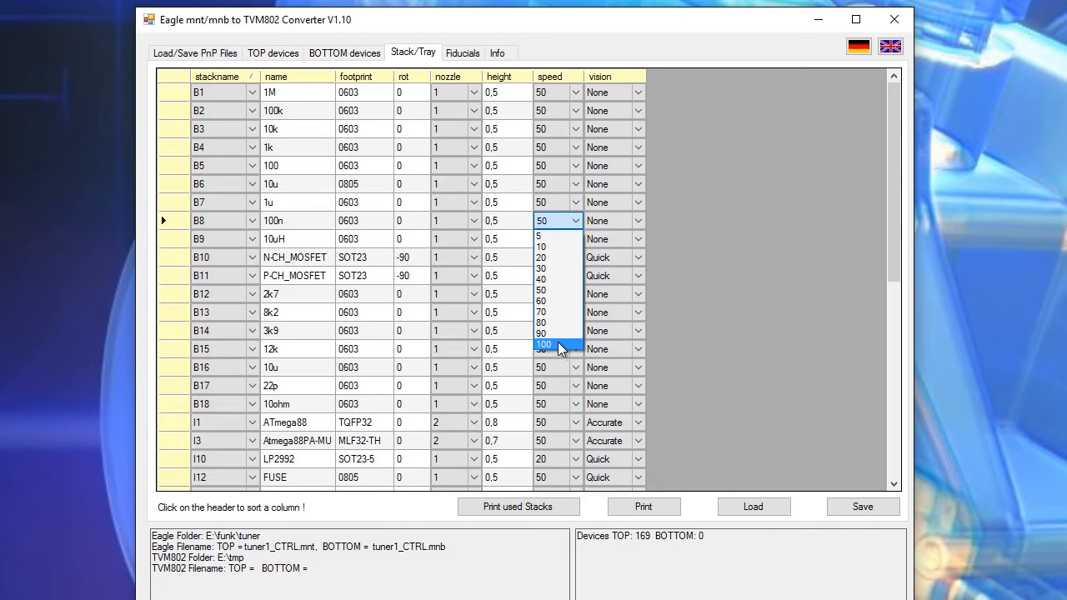
click(543, 343)
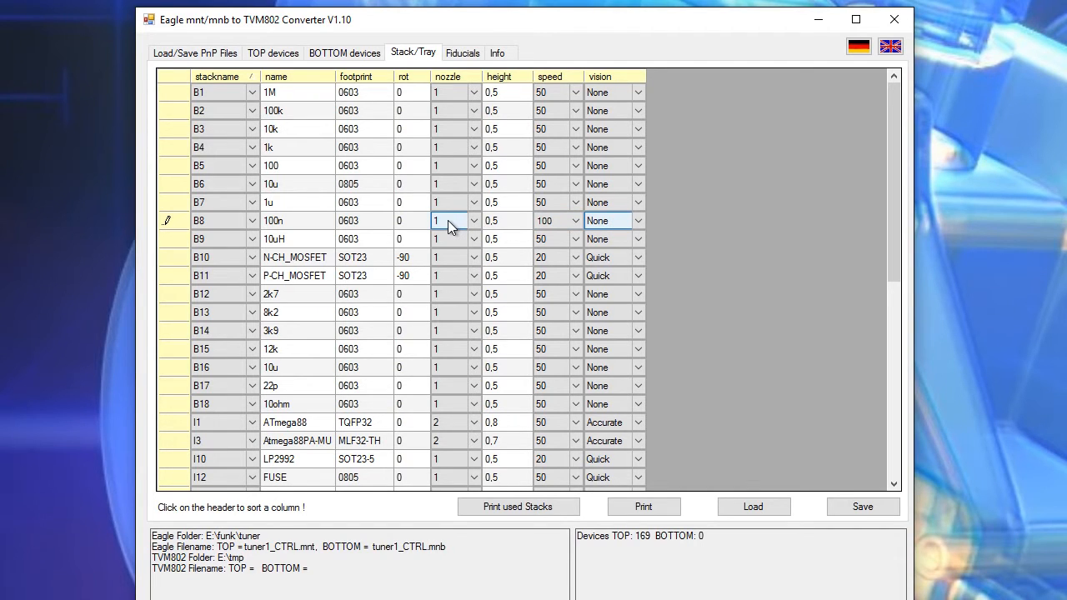
mouse_move(399, 201)
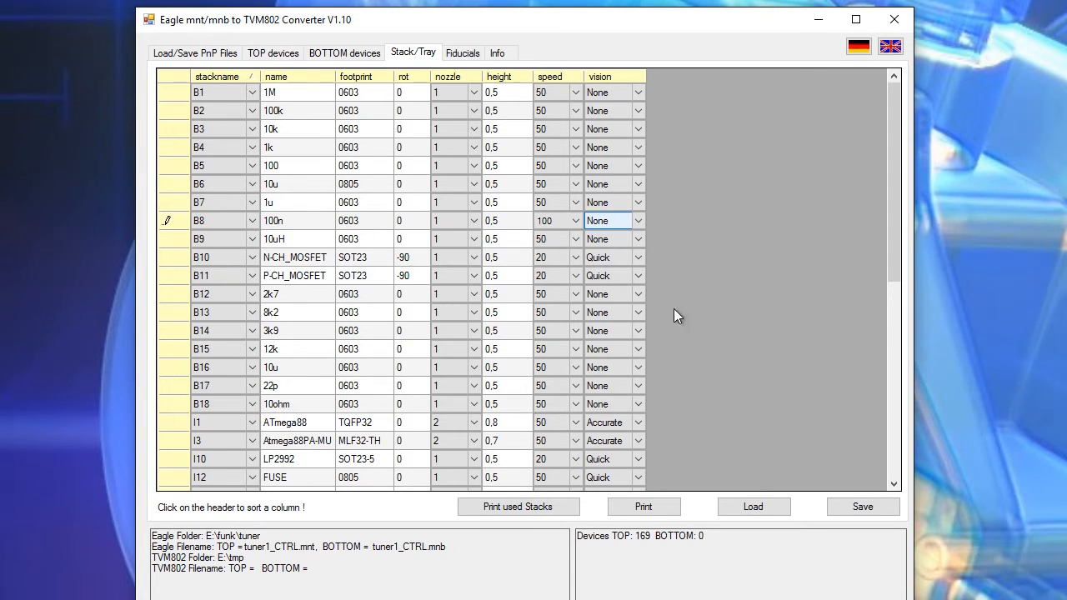
mouse_move(718, 314)
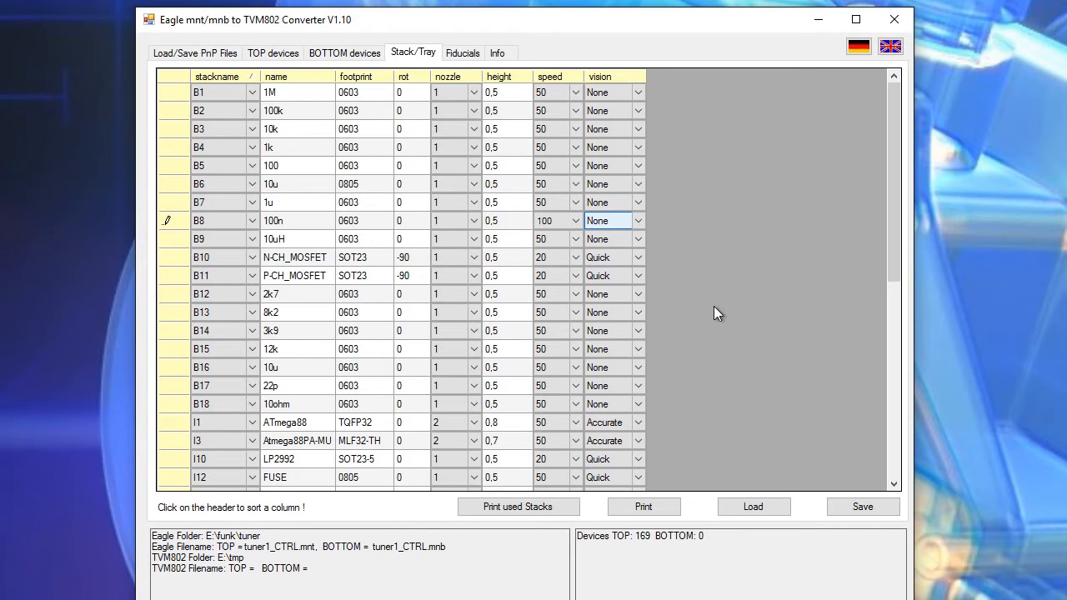
mouse_move(676, 267)
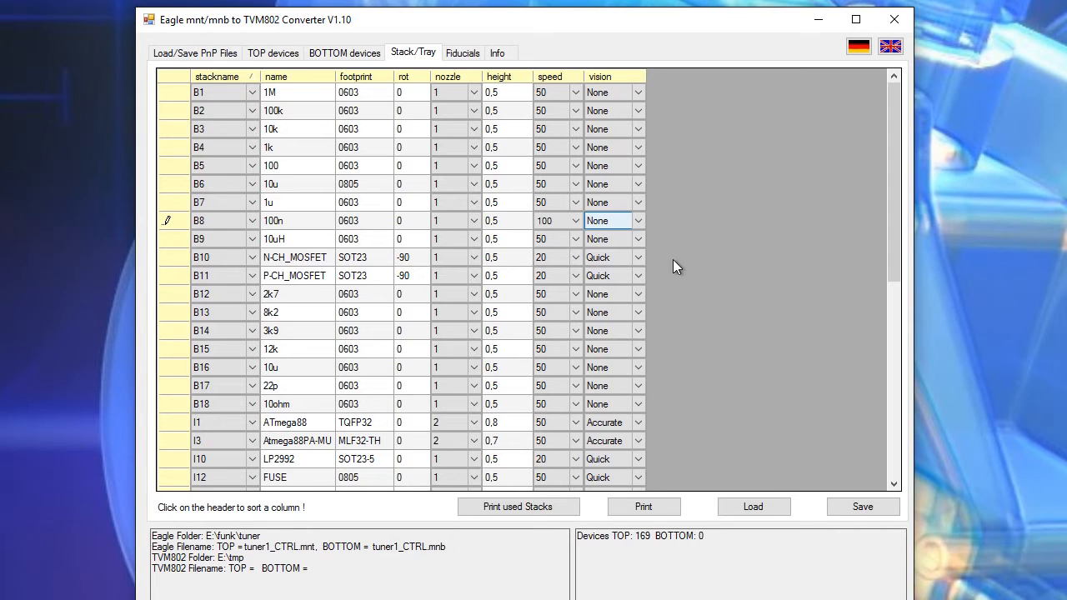
mouse_move(197, 60)
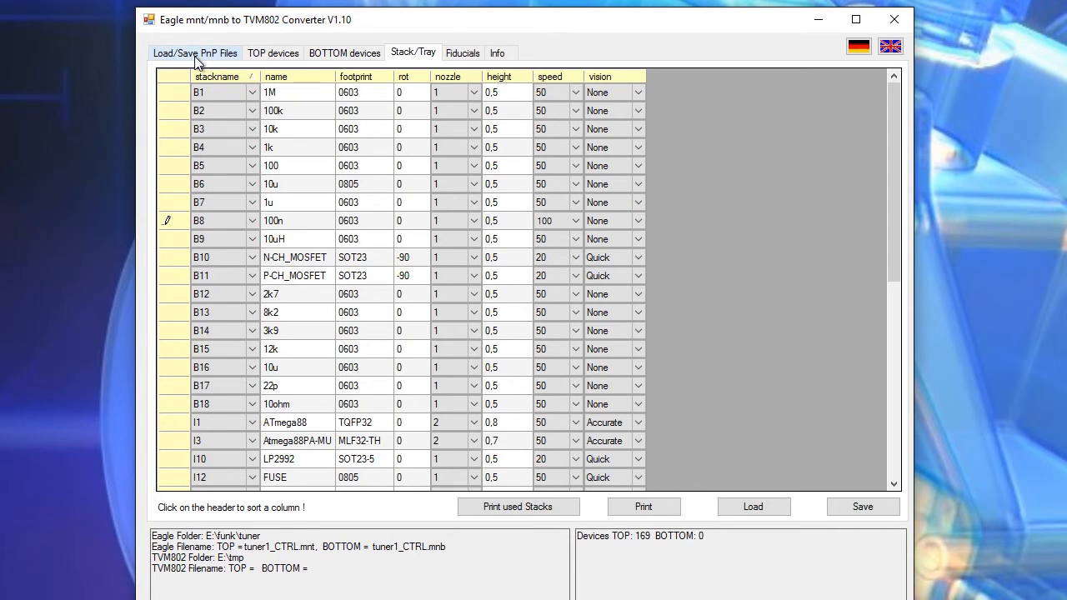
- Load the EAGLE file tuner1_CTRL.mnt and show the TOP devices list of 169 parts
click(195, 51)
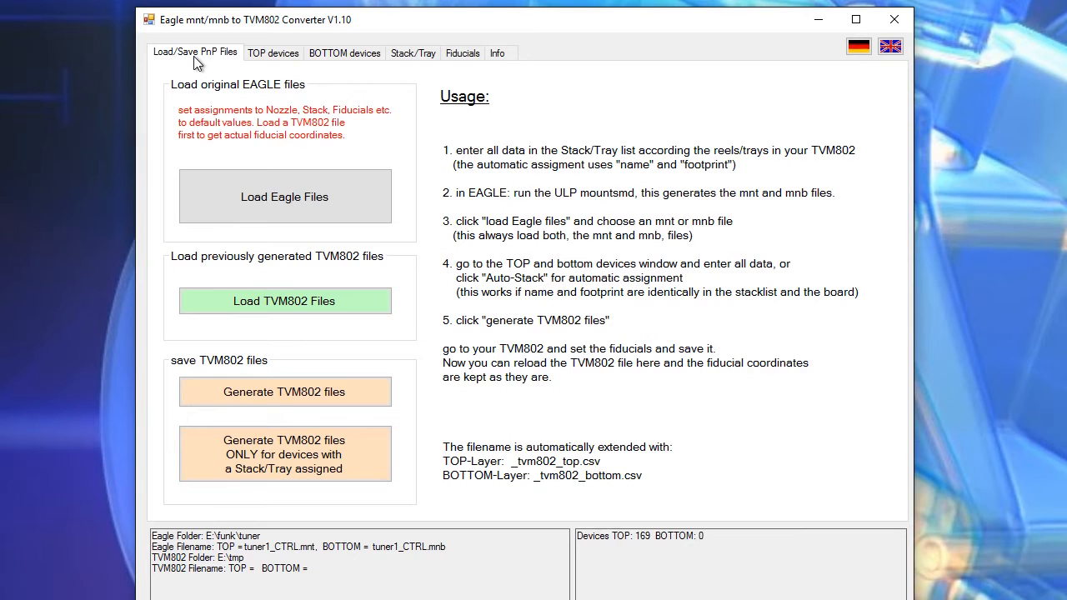
mouse_move(160, 200)
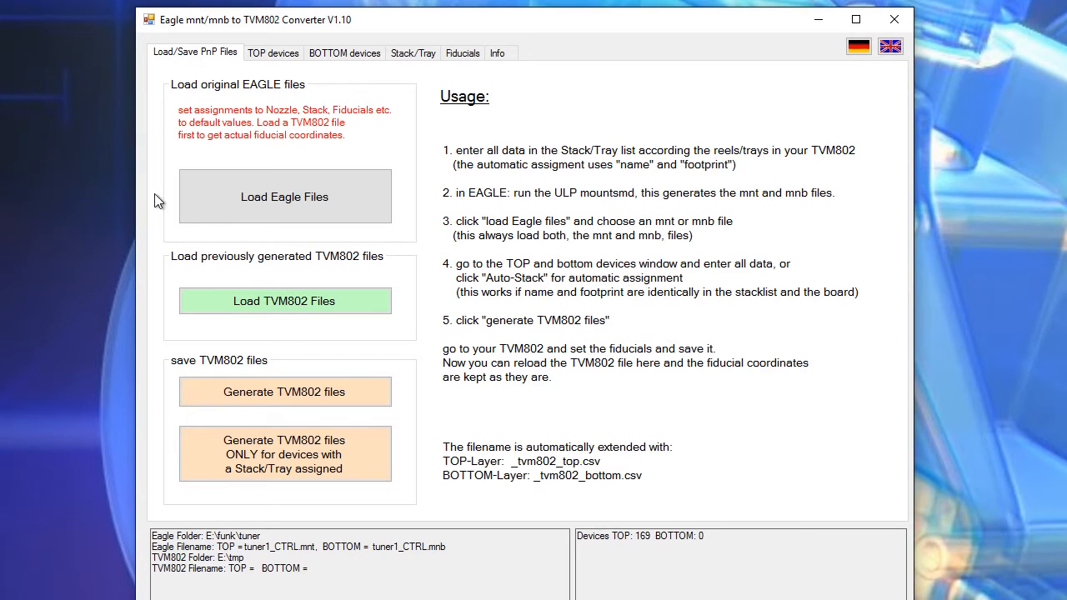
click(283, 197)
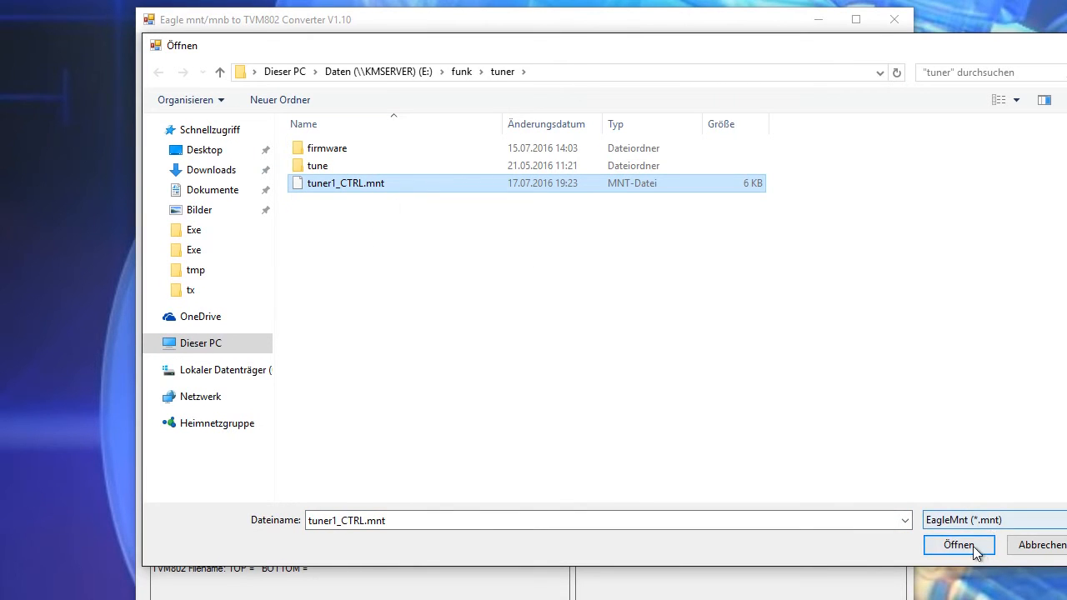
click(961, 545)
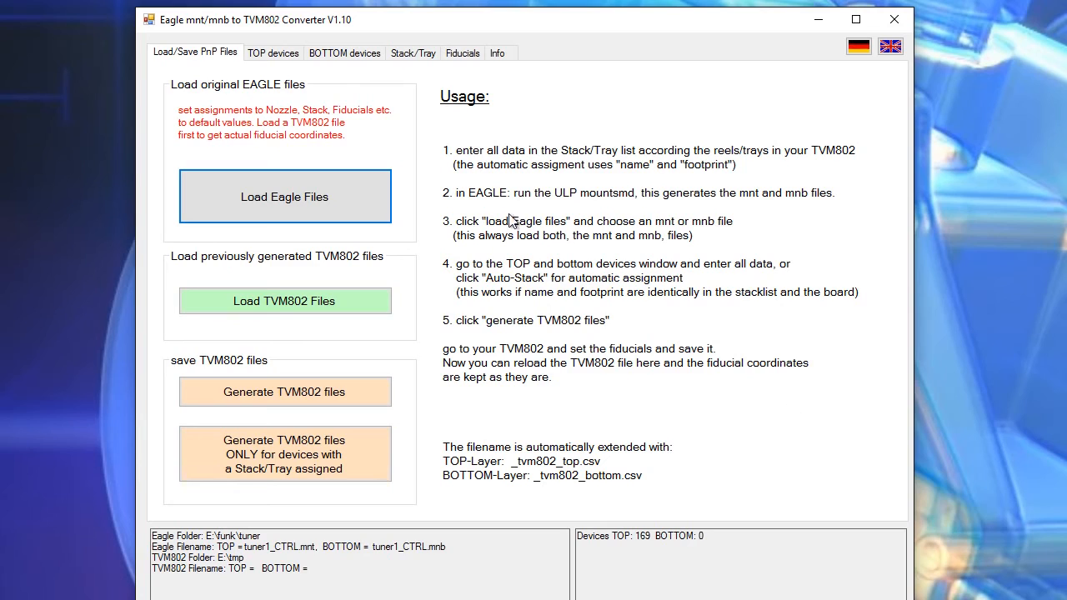
mouse_move(453, 202)
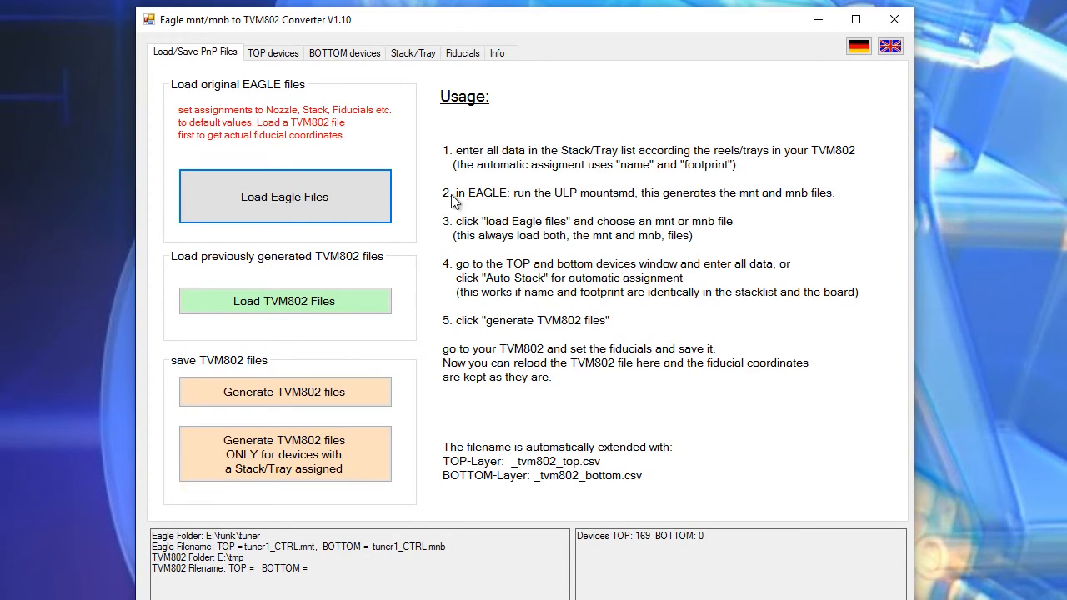
mouse_move(482, 250)
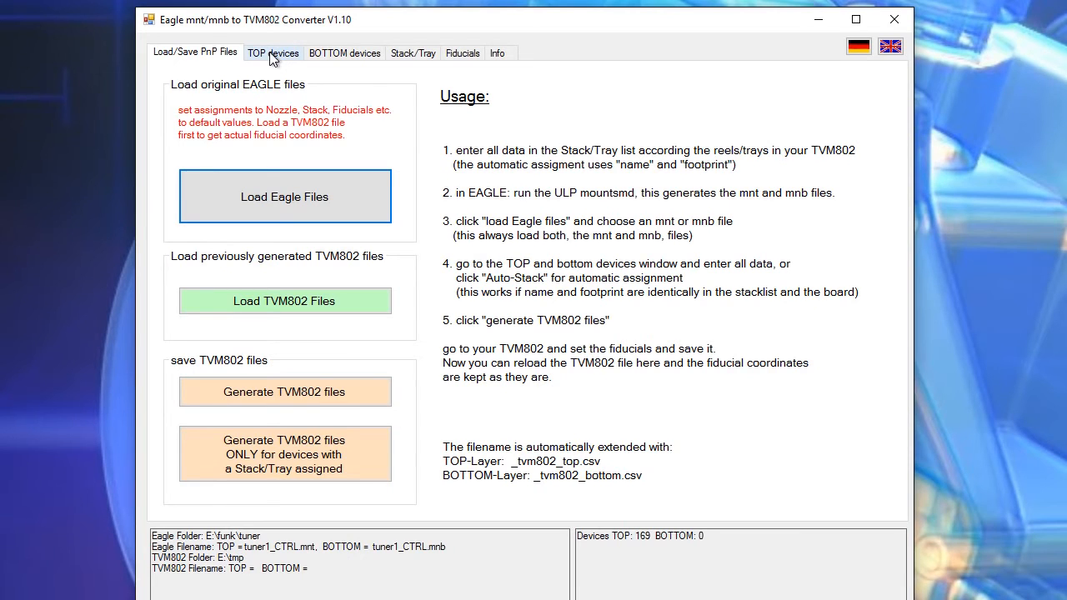
click(273, 51)
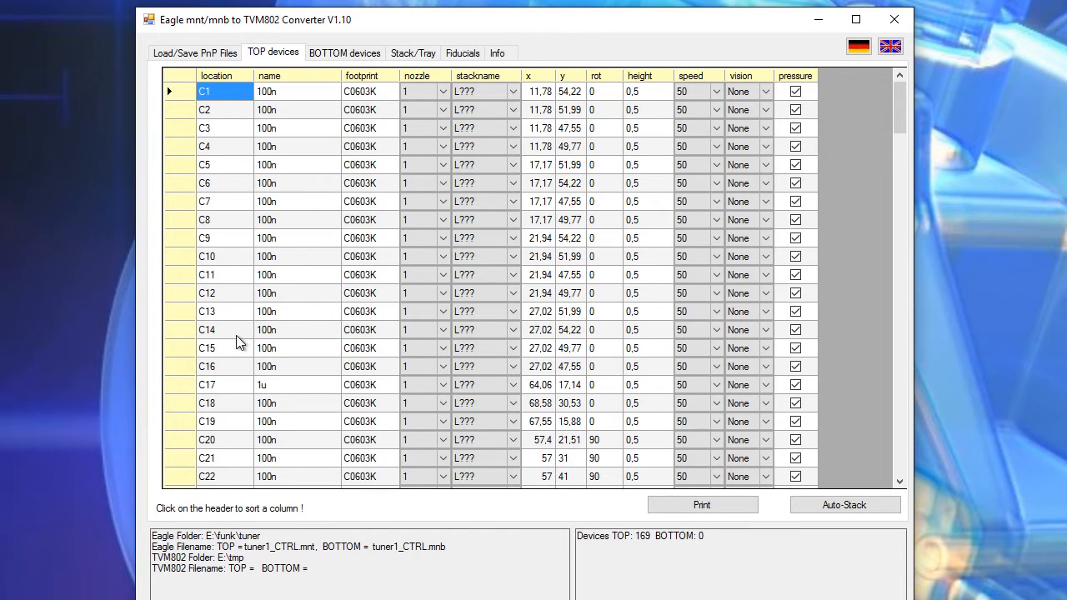
mouse_move(303, 157)
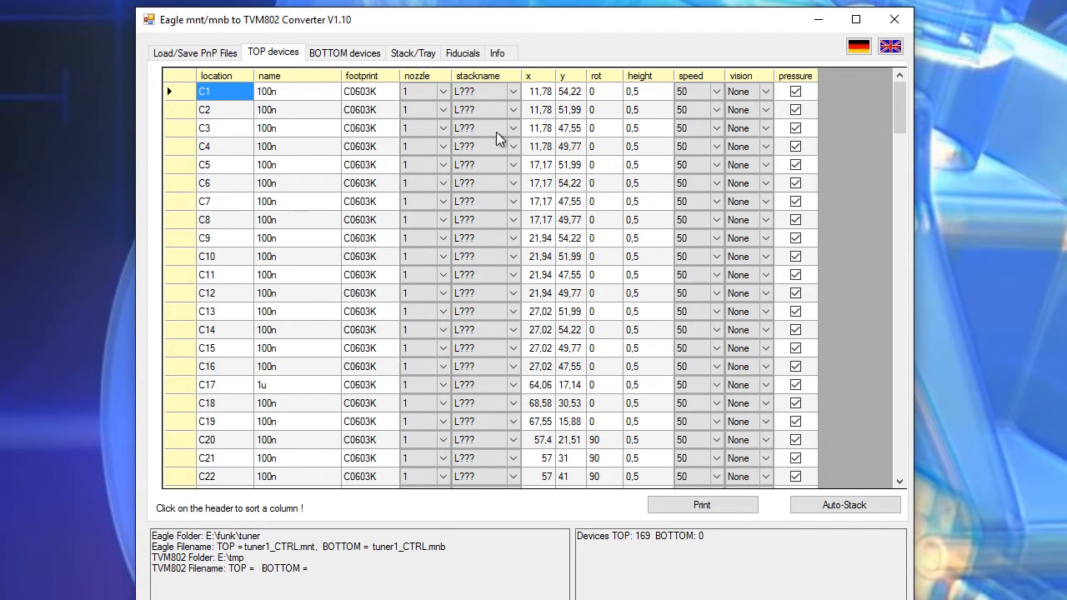
click(480, 110)
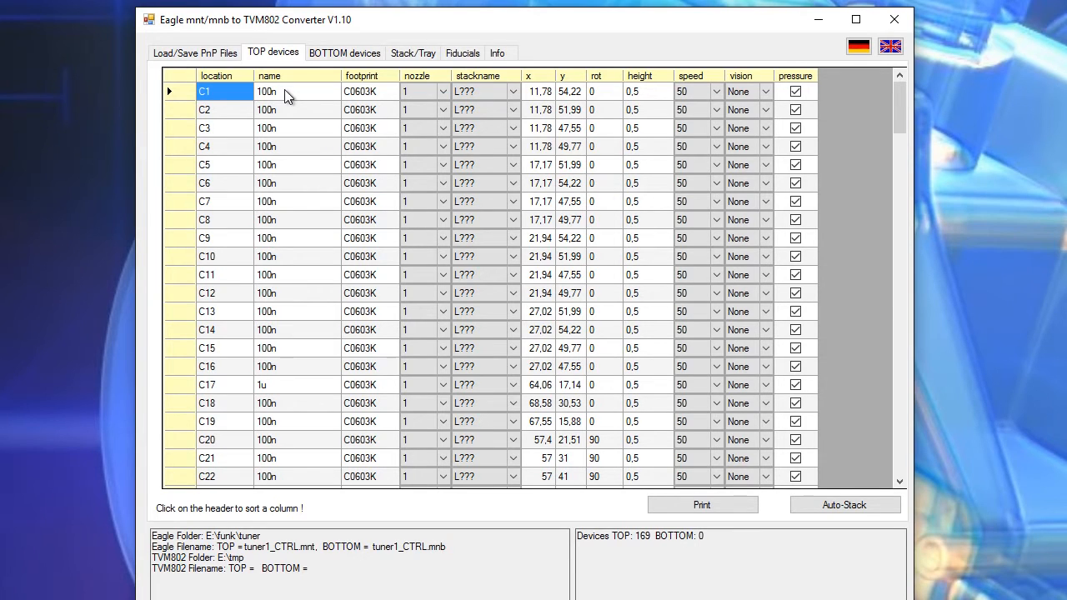
click(480, 91)
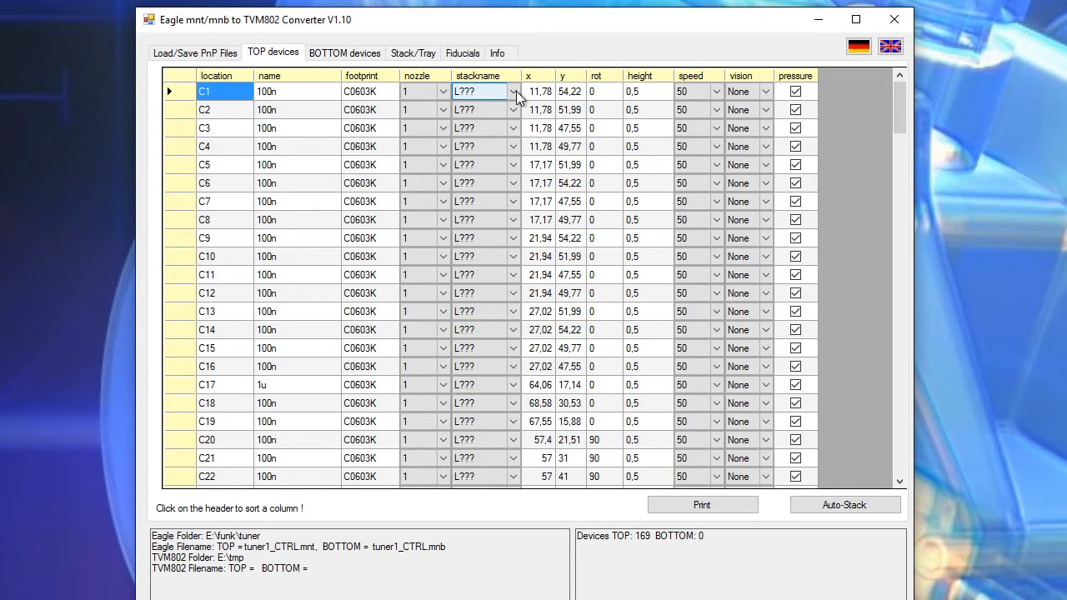
click(510, 92)
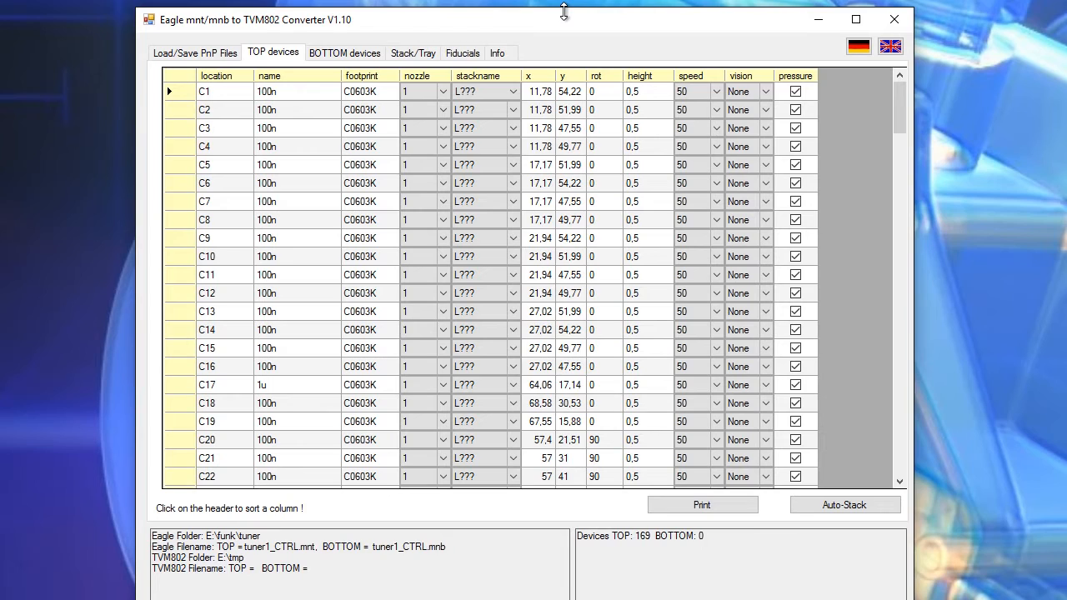
mouse_move(577, 13)
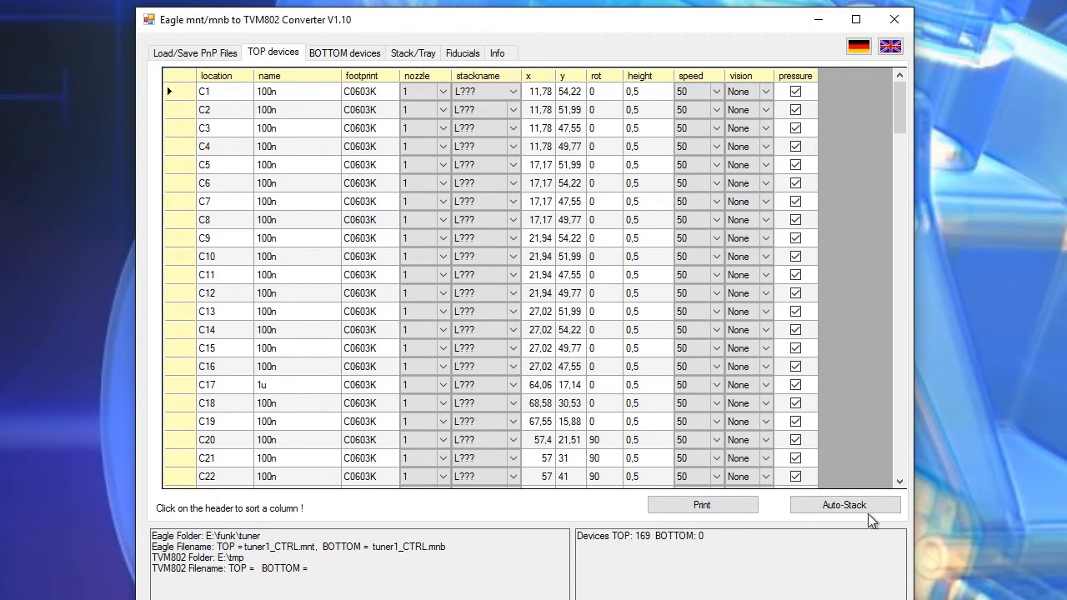
- Auto-assign stacks to all top devices and check C1's 100n part now sits on B8 at speed 100
click(844, 504)
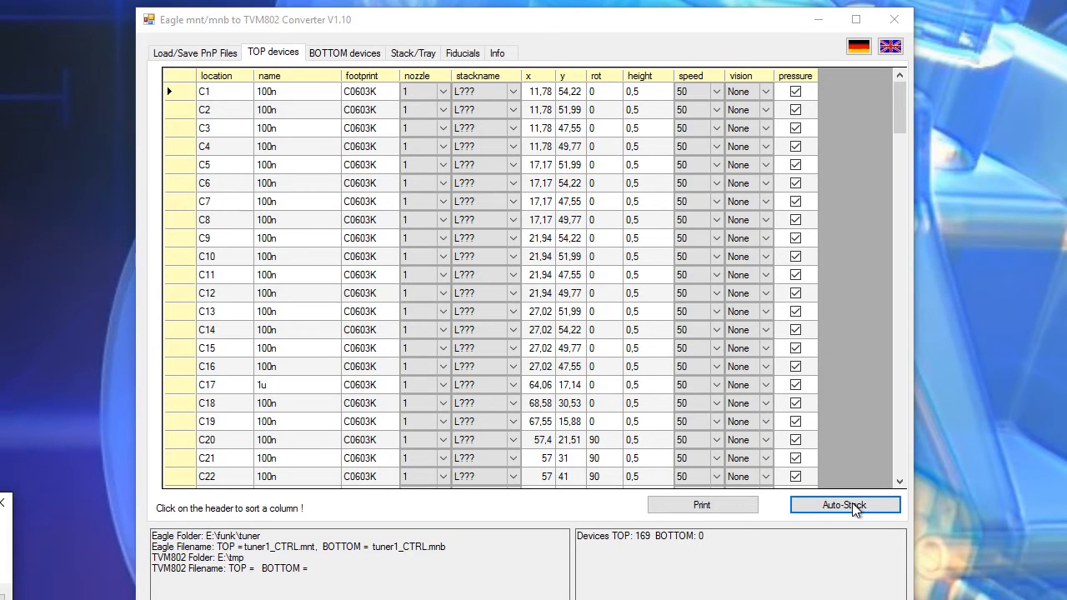
click(846, 505)
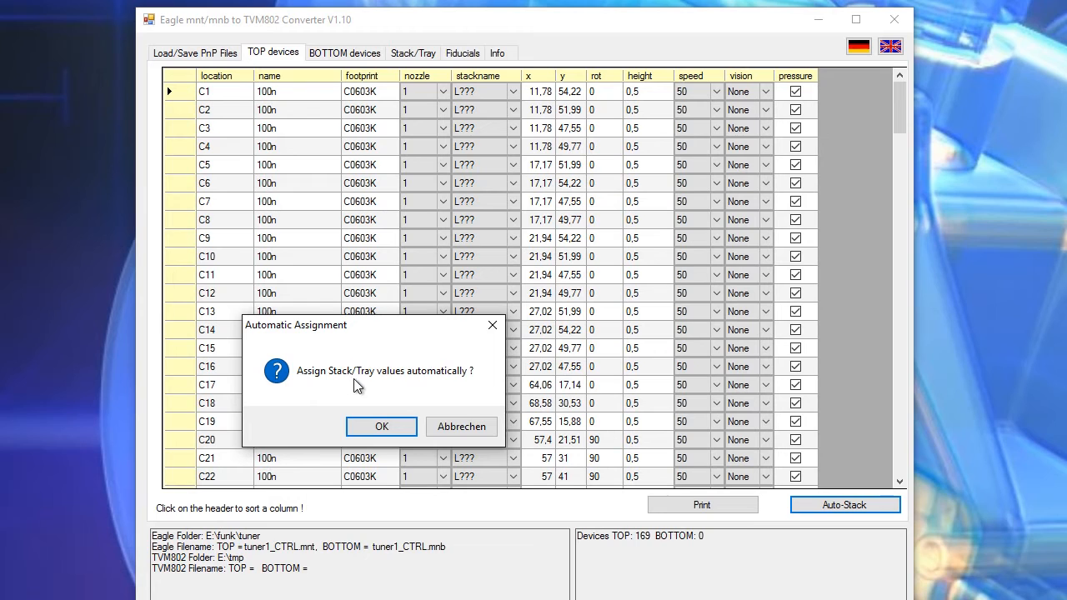
mouse_move(383, 427)
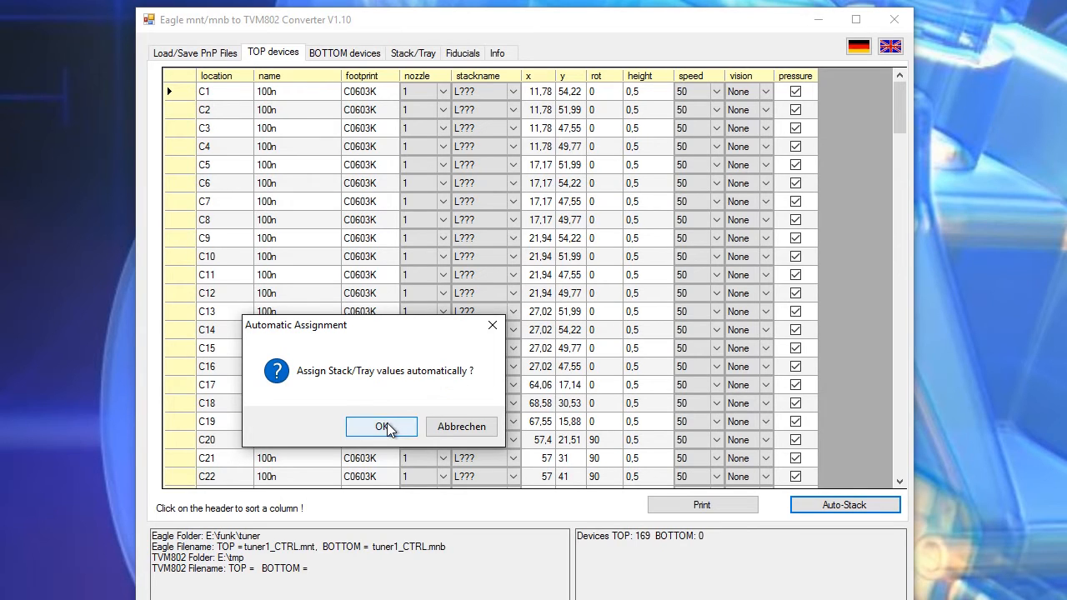
click(381, 427)
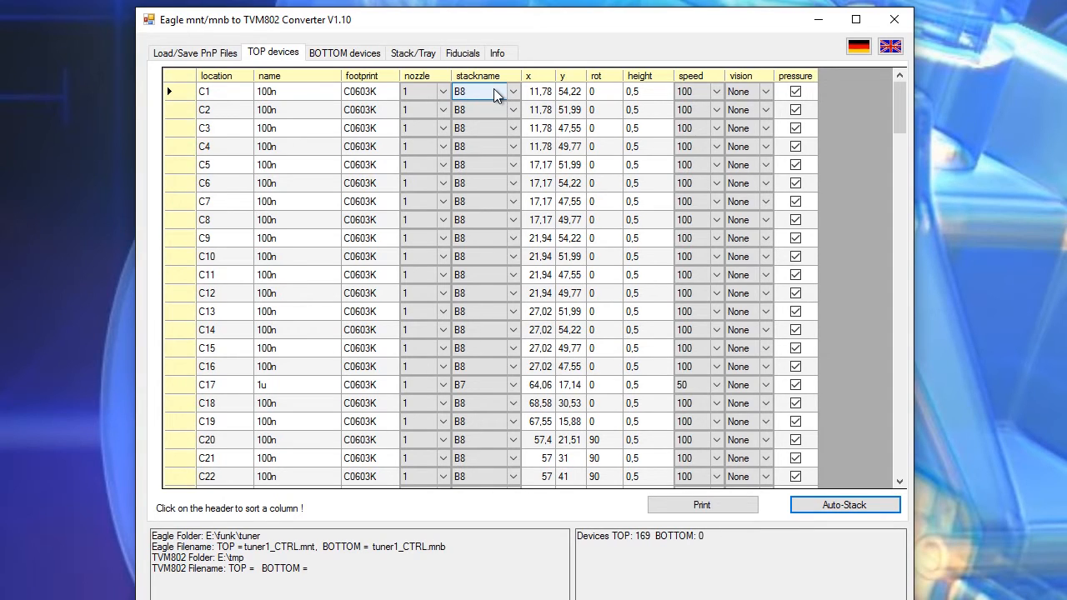
click(480, 147)
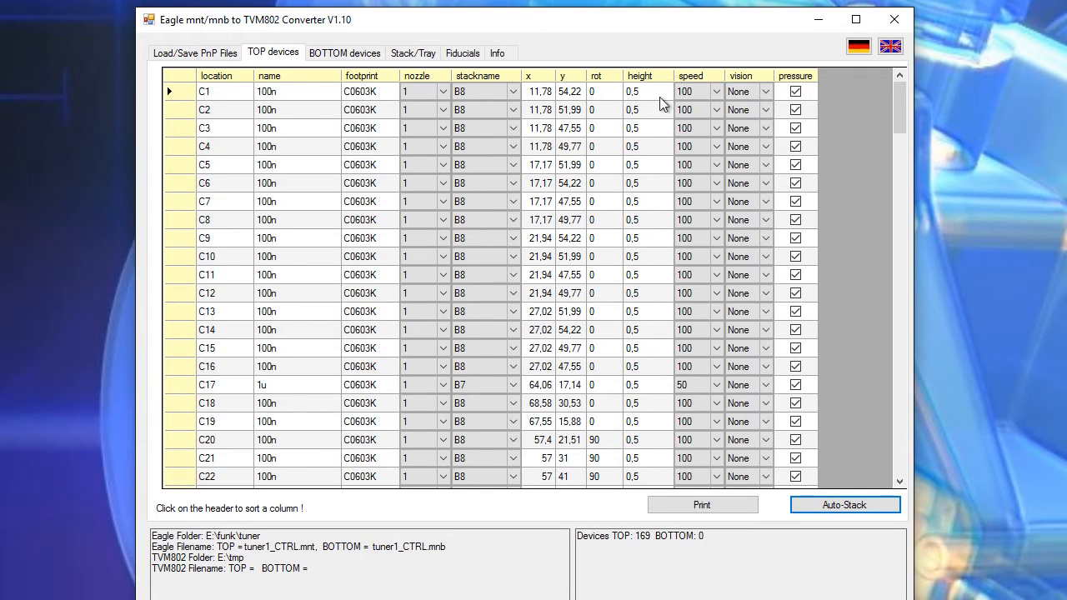
mouse_move(837, 170)
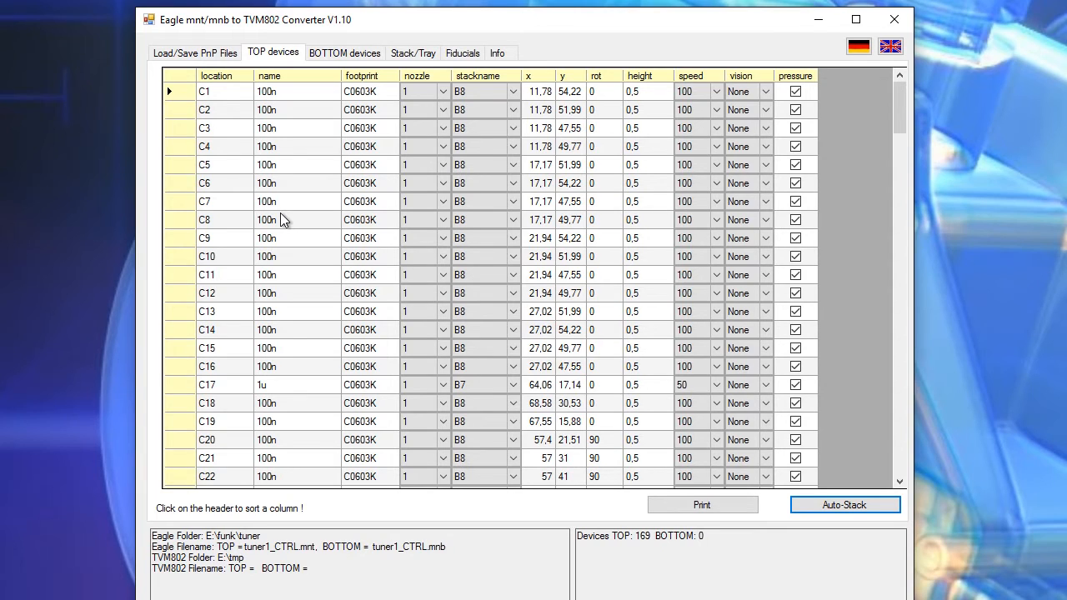
mouse_move(287, 214)
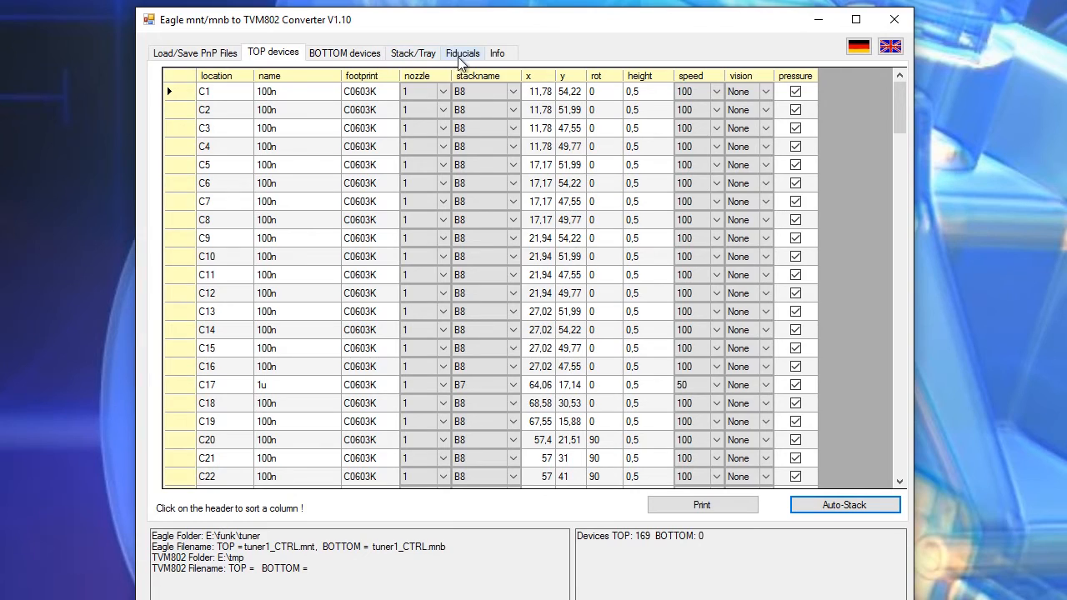
click(463, 52)
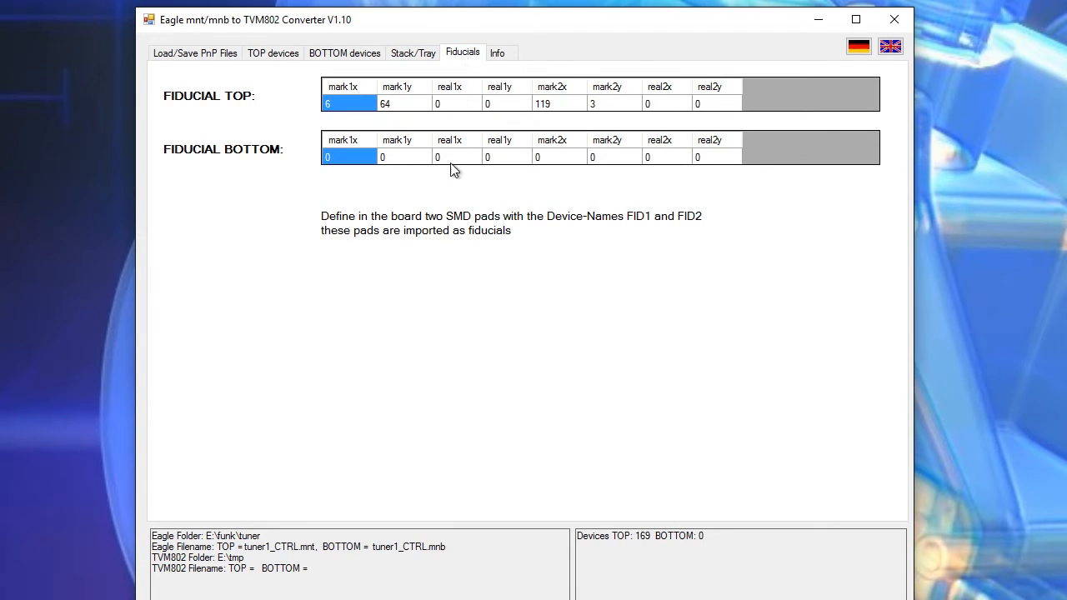
mouse_move(423, 202)
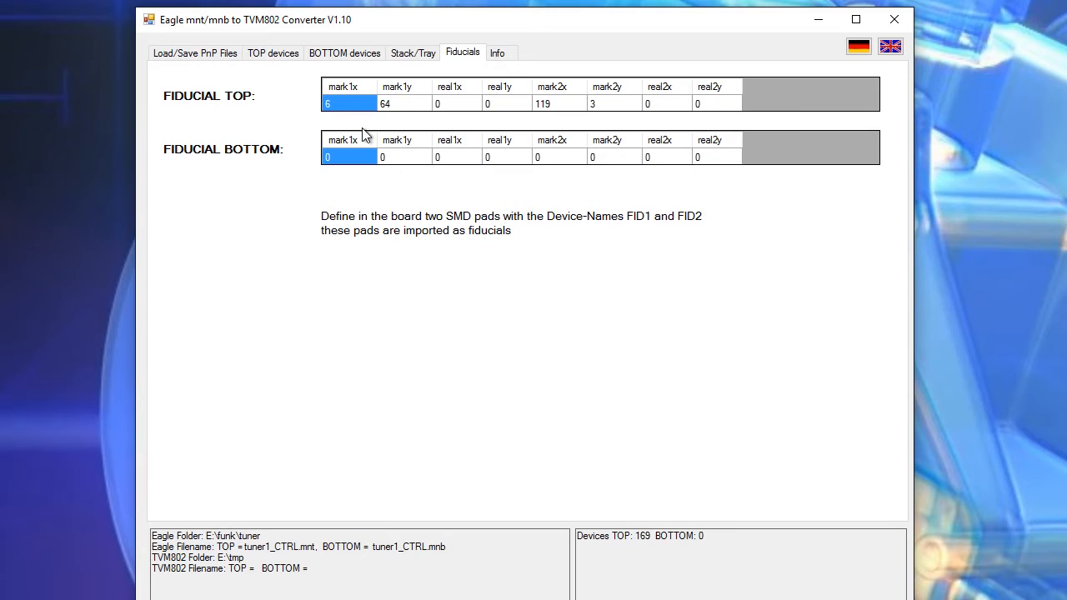
mouse_move(400, 123)
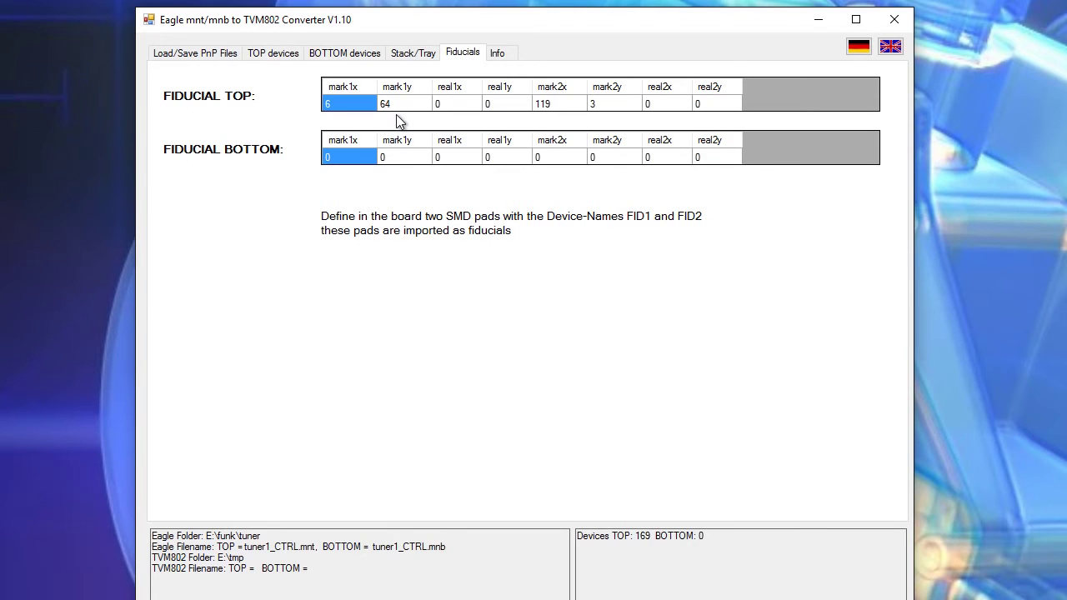
mouse_move(408, 113)
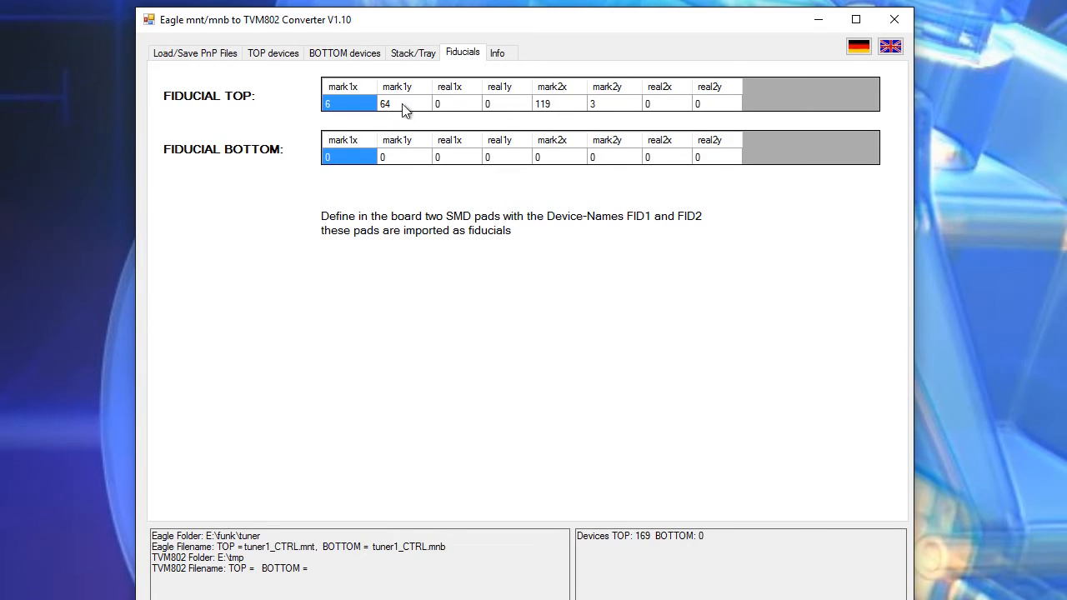
click(609, 103)
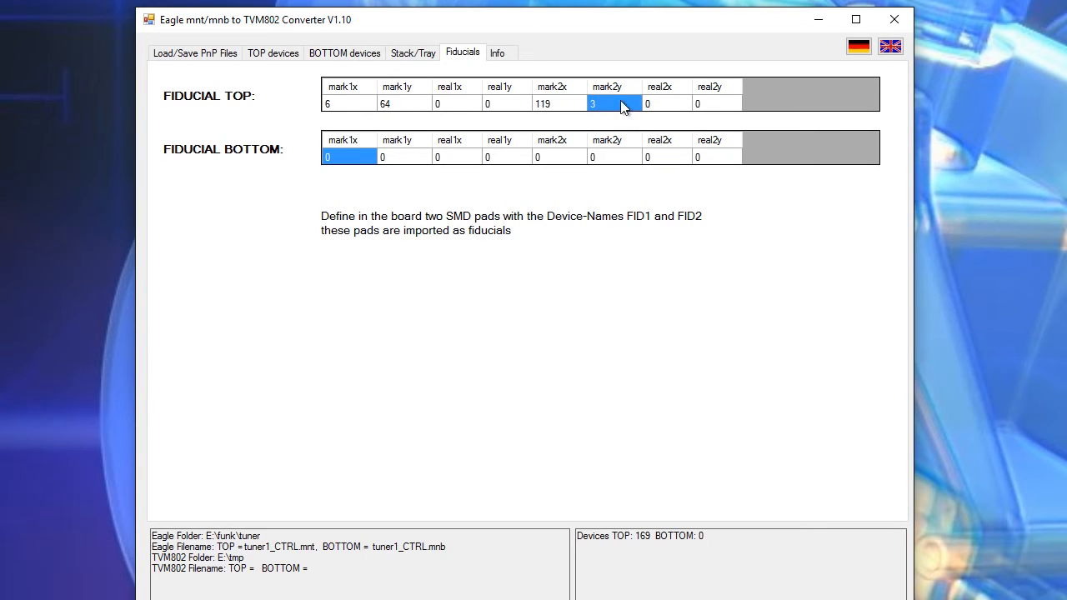
click(343, 103)
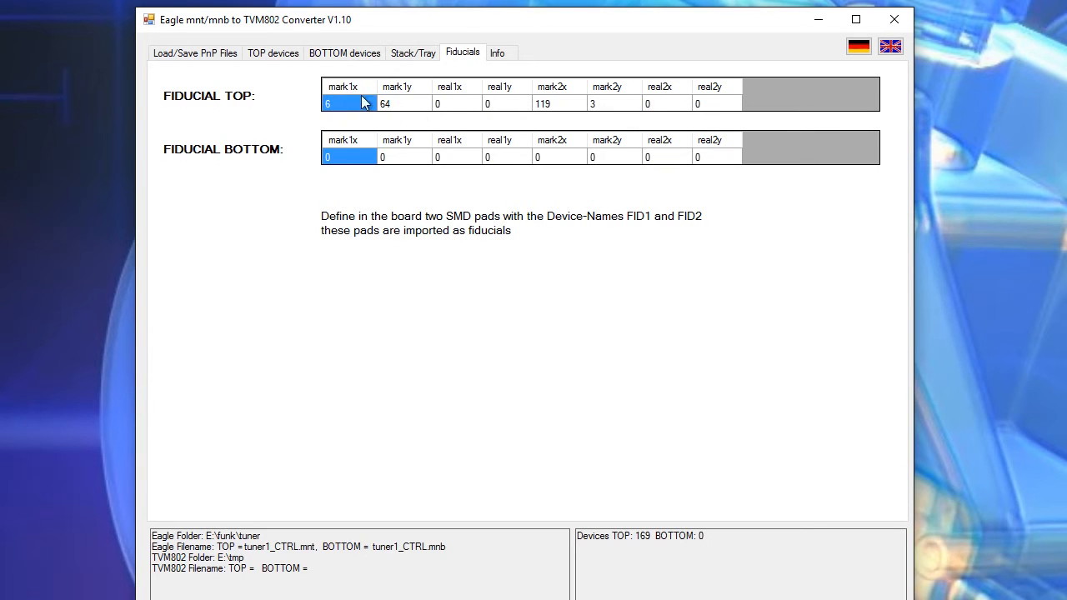
click(453, 103)
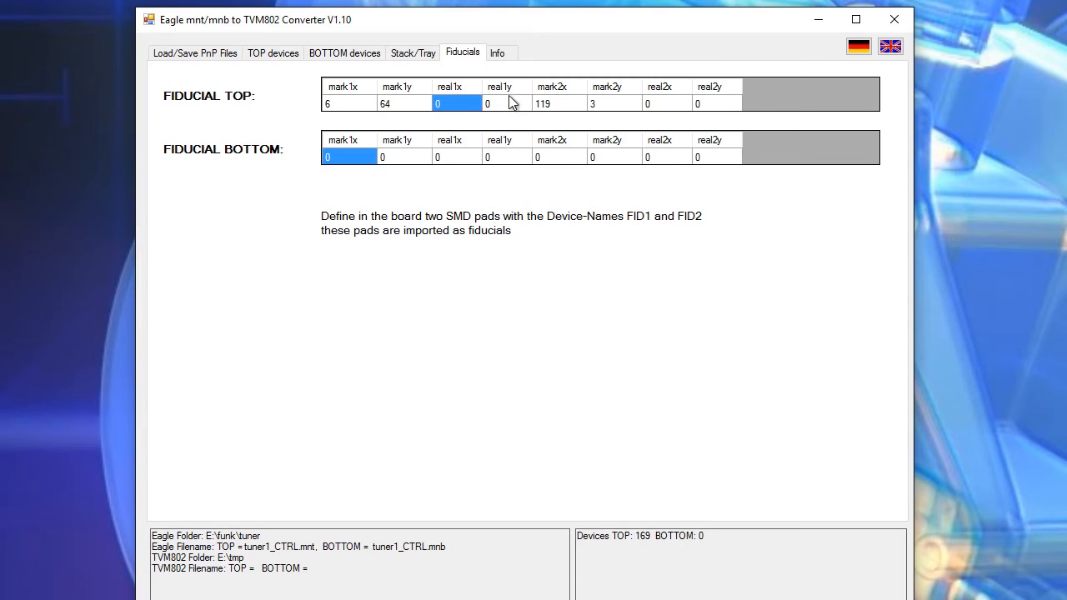
click(504, 103)
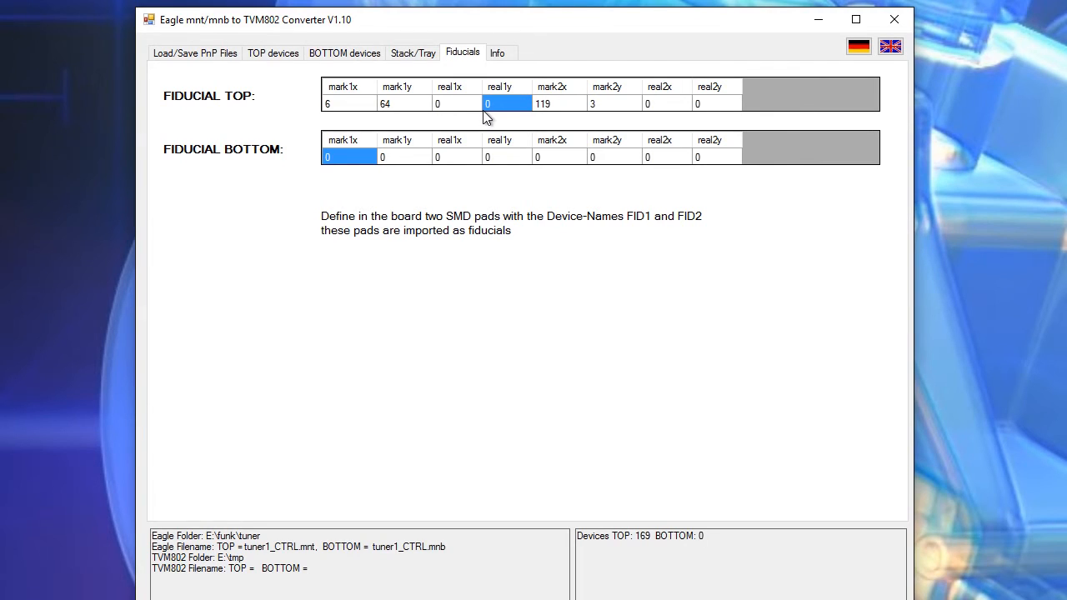
click(452, 103)
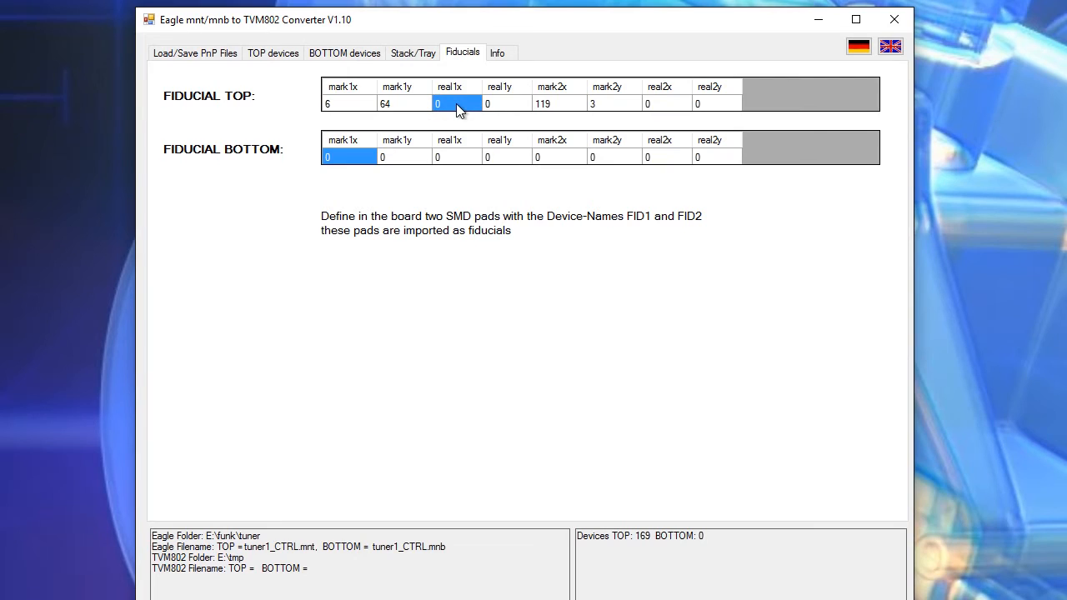
mouse_move(282, 182)
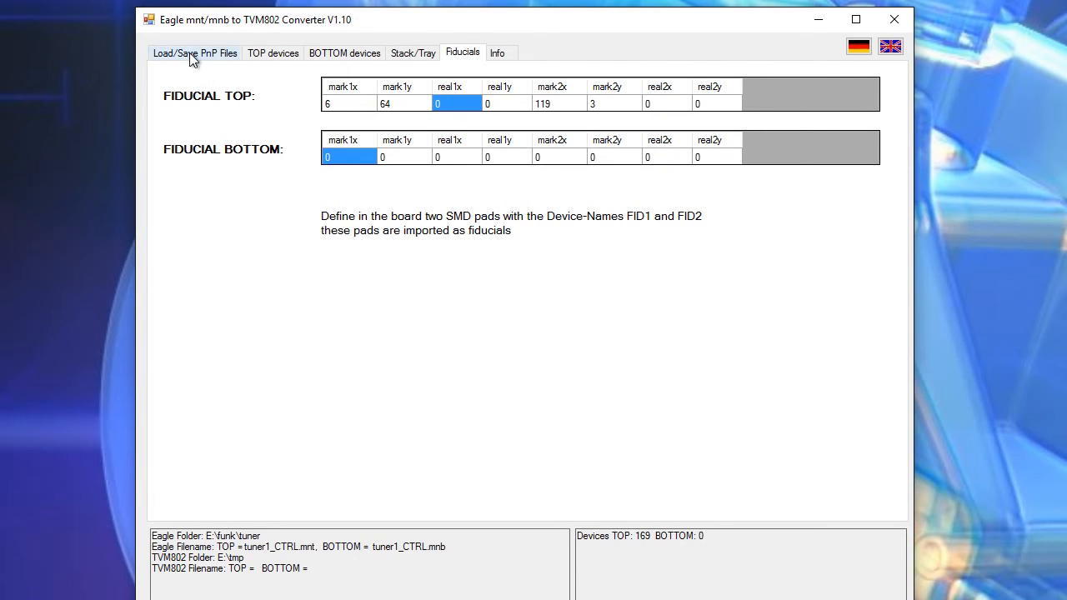
- Generate the TVM802 CSV files and save them as testabc in the tmp folder
click(191, 53)
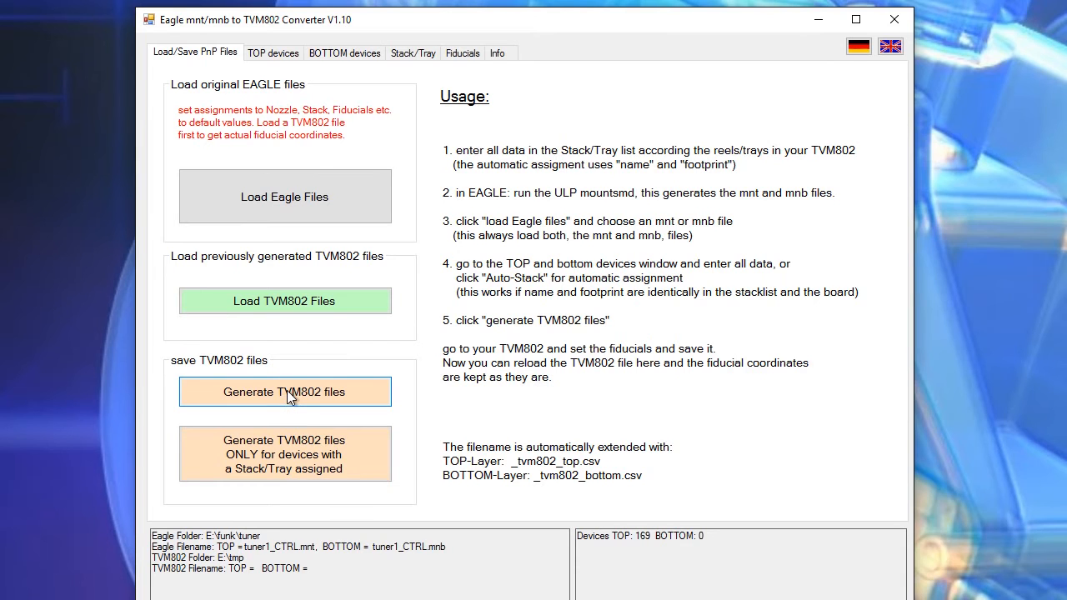
click(283, 392)
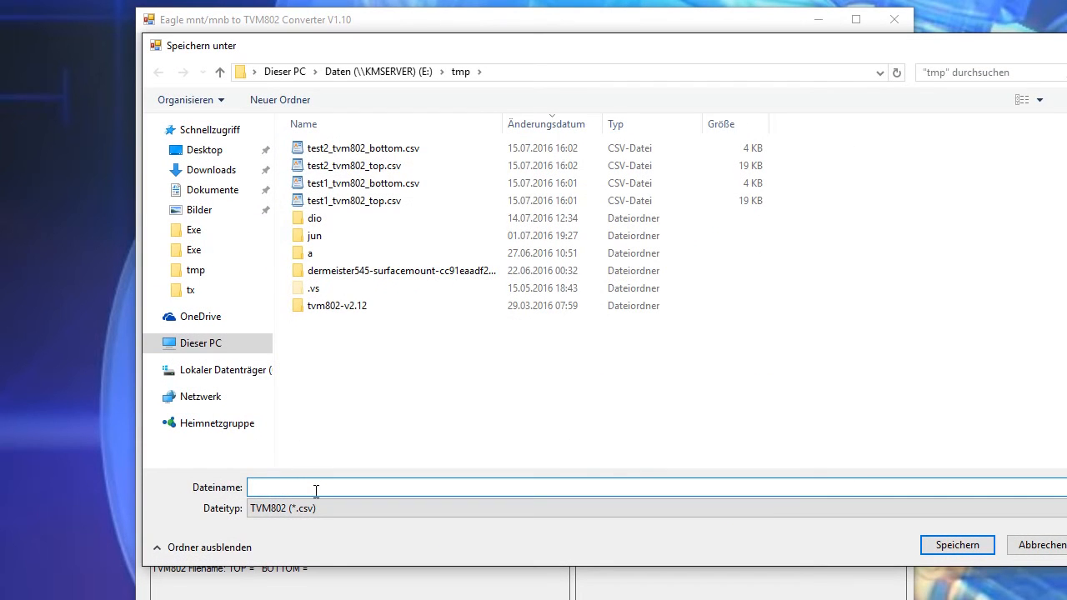
text(testabc)
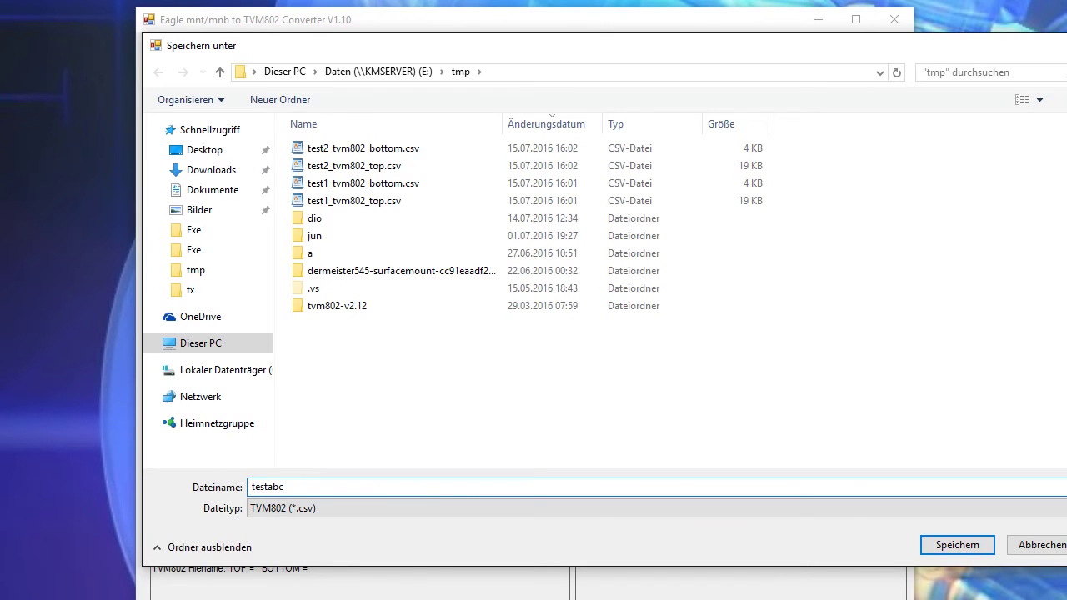
click(957, 543)
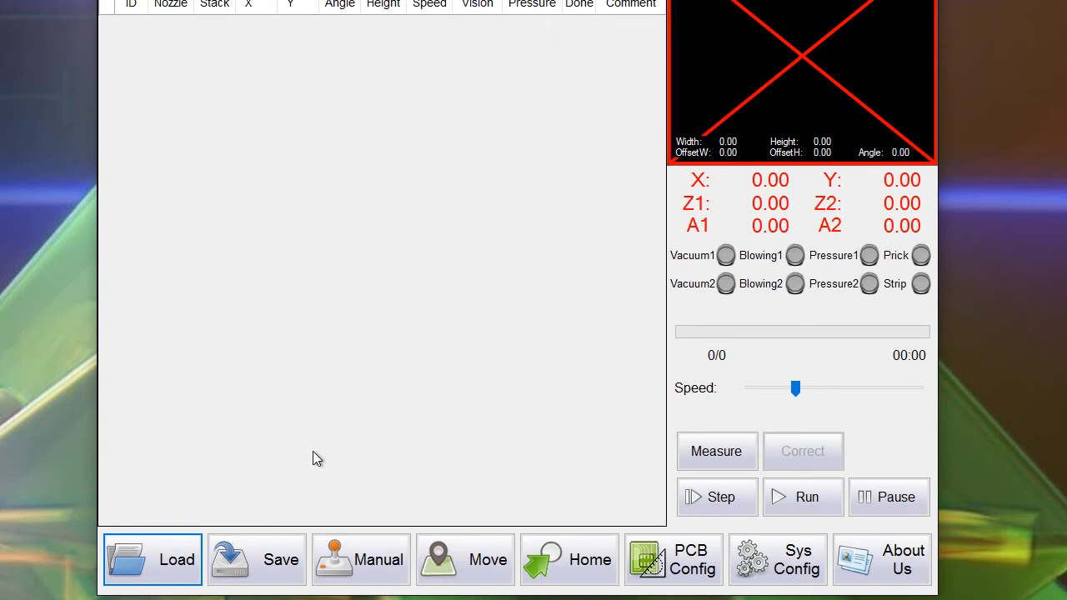
mouse_move(333, 92)
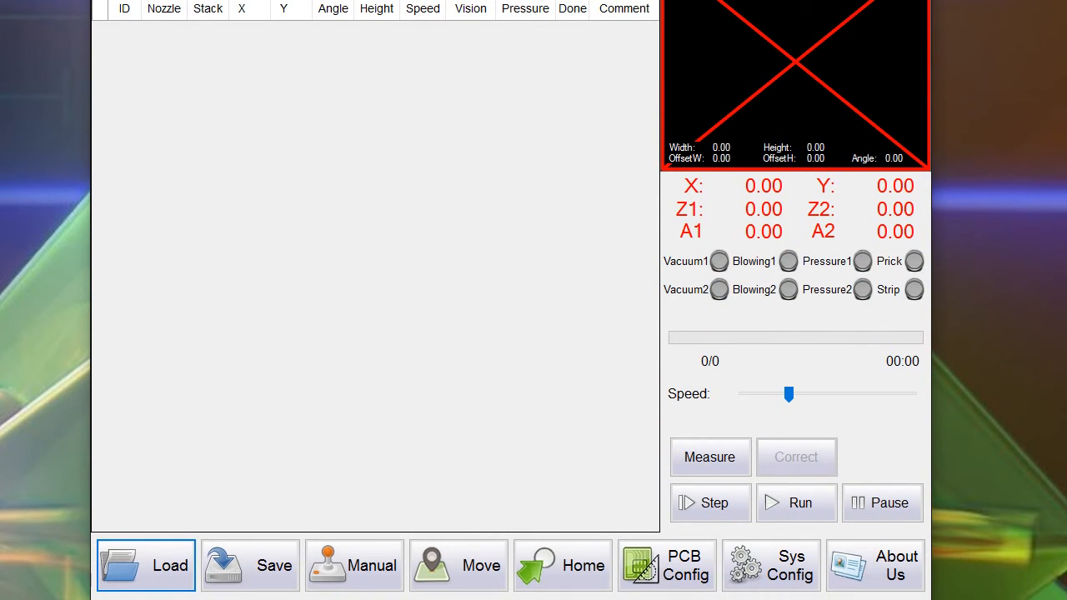
mouse_move(160, 580)
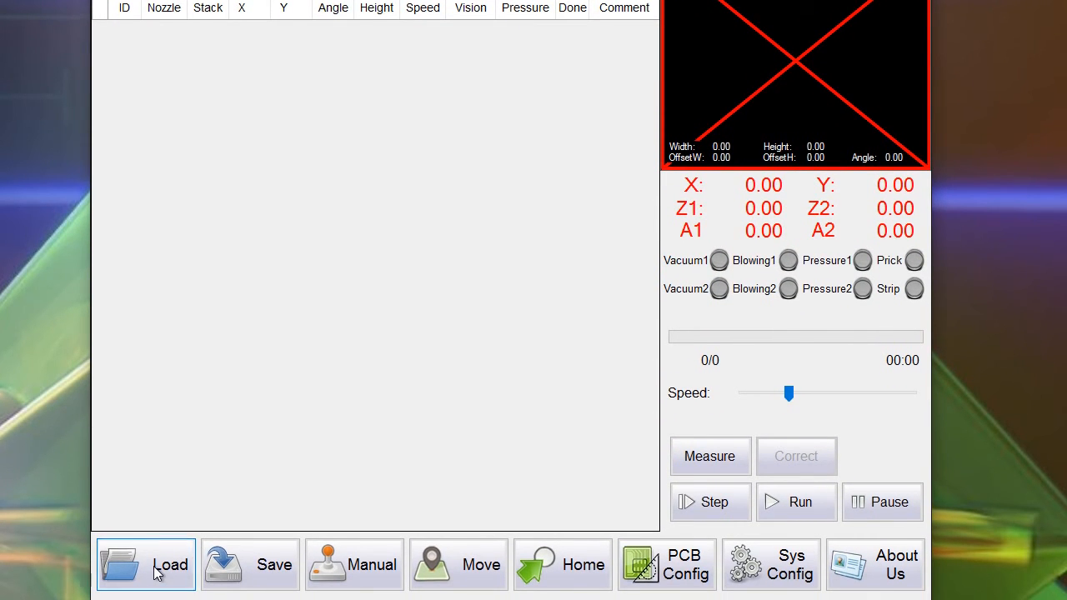
- Start loading a placement file, listing testabc_tvm802_top.csv and testabc_tvm802_bottom.csv in tmp
click(167, 564)
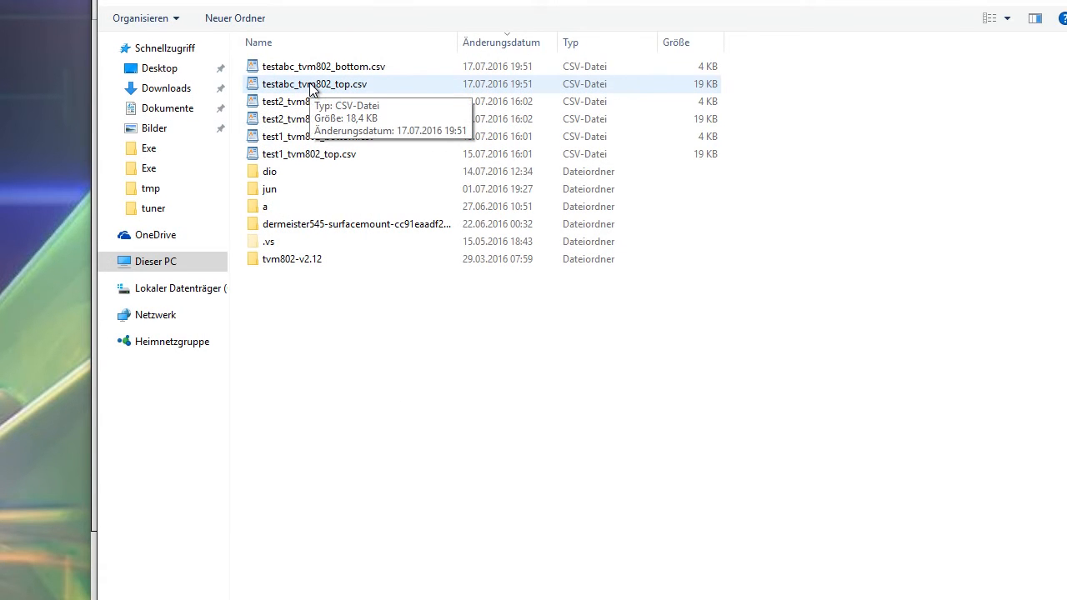
mouse_move(263, 101)
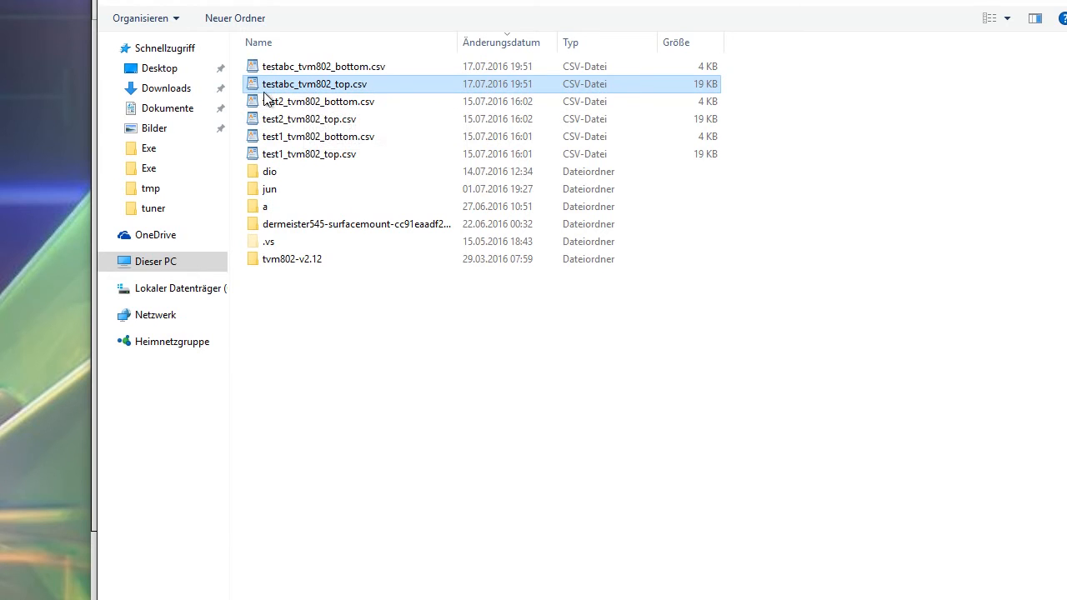
mouse_move(299, 99)
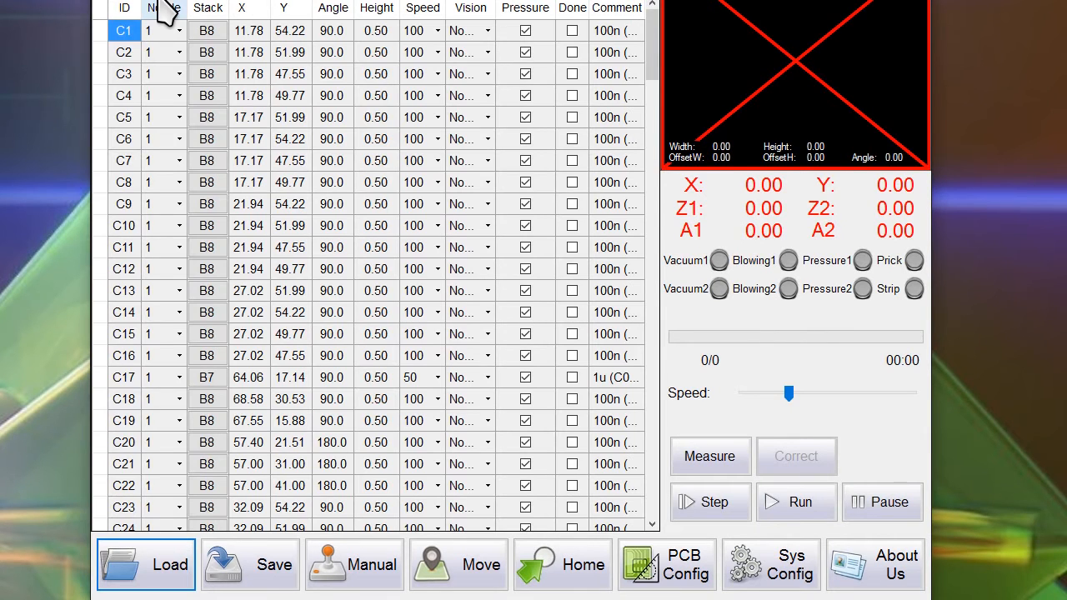
mouse_move(871, 240)
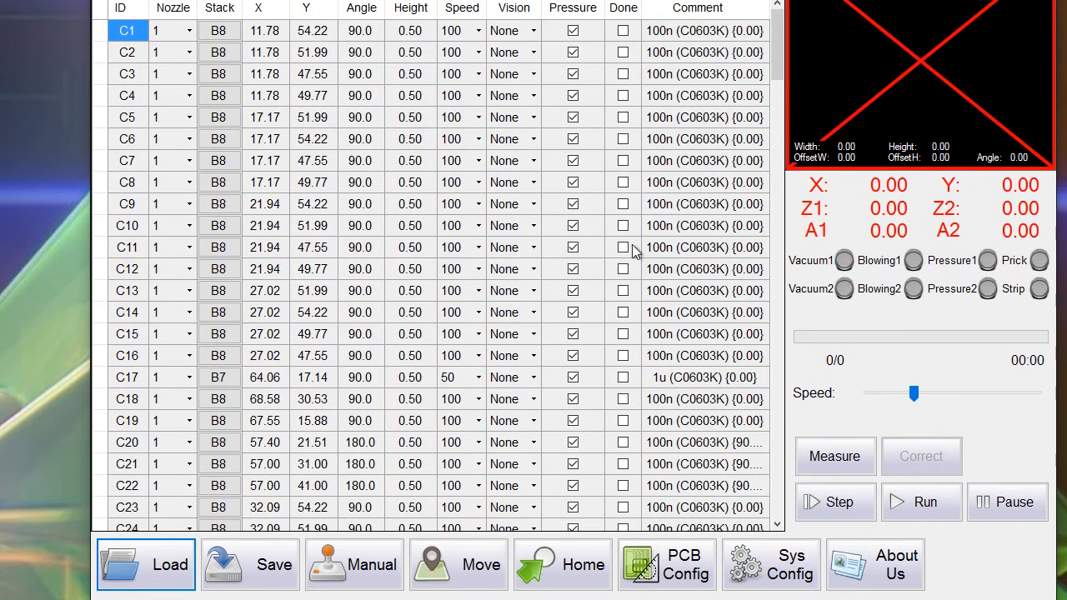
mouse_move(83, 260)
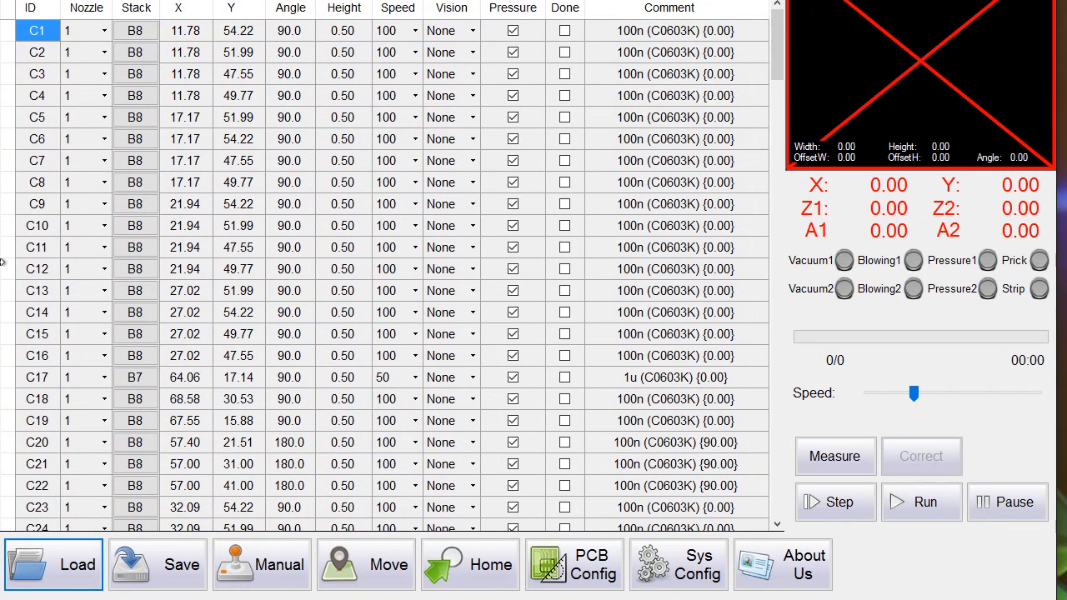
mouse_move(394, 251)
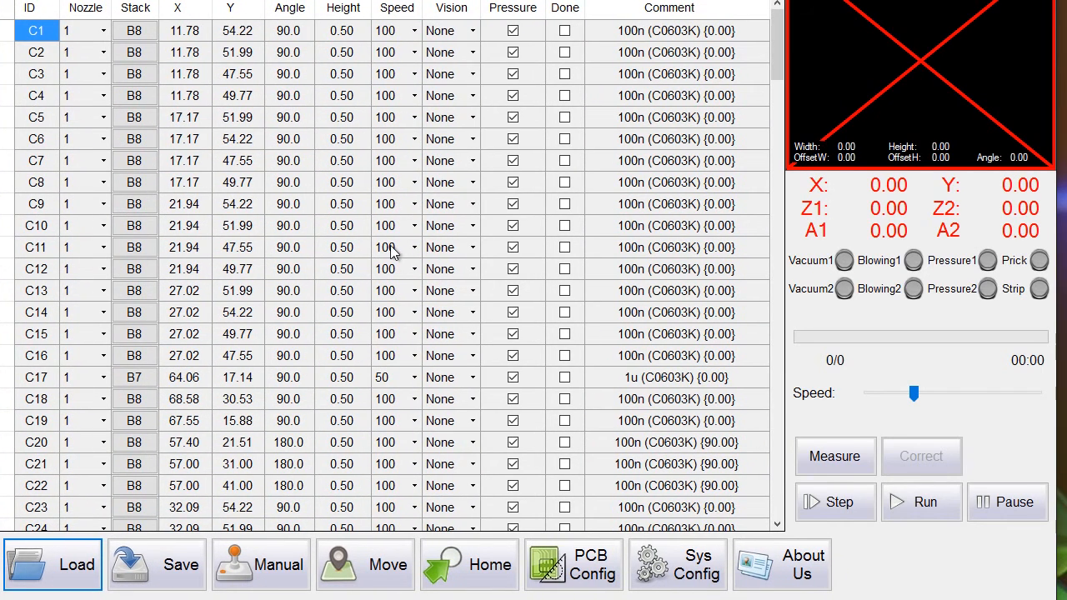
mouse_move(270, 210)
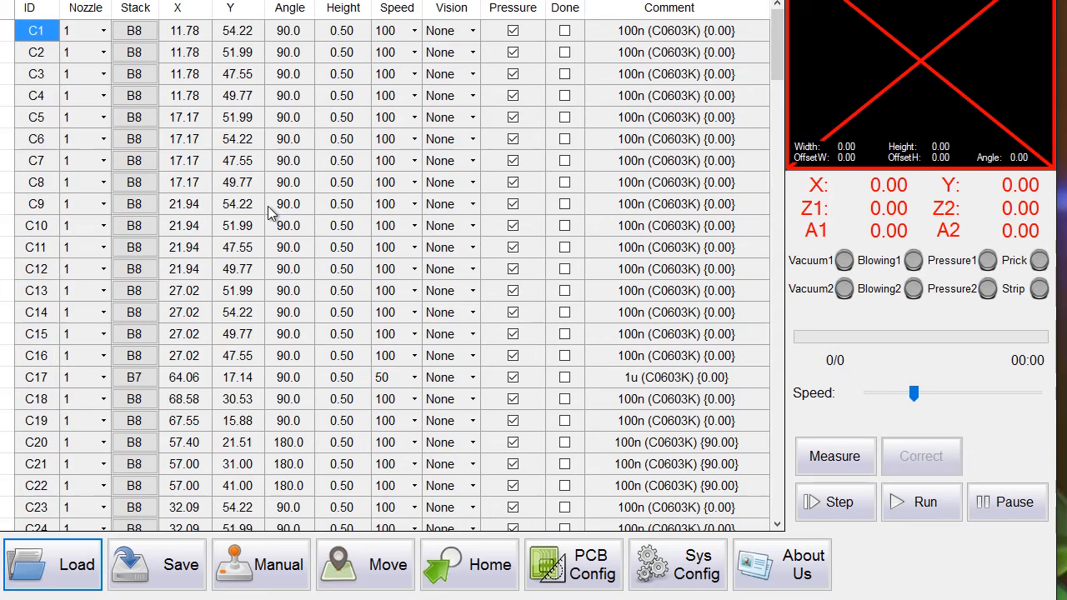
mouse_move(370, 230)
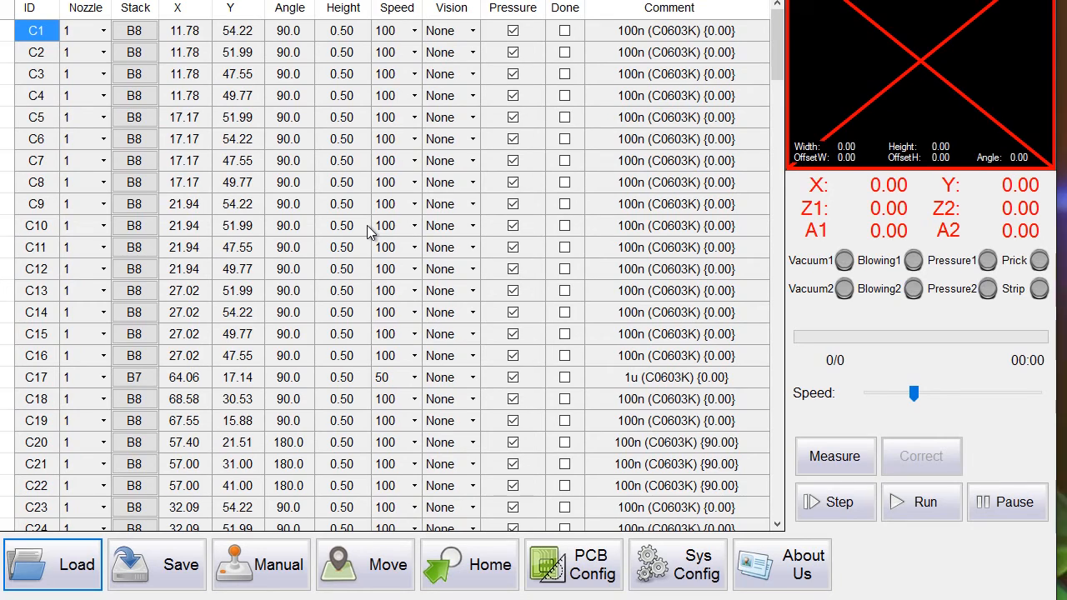
mouse_move(400, 237)
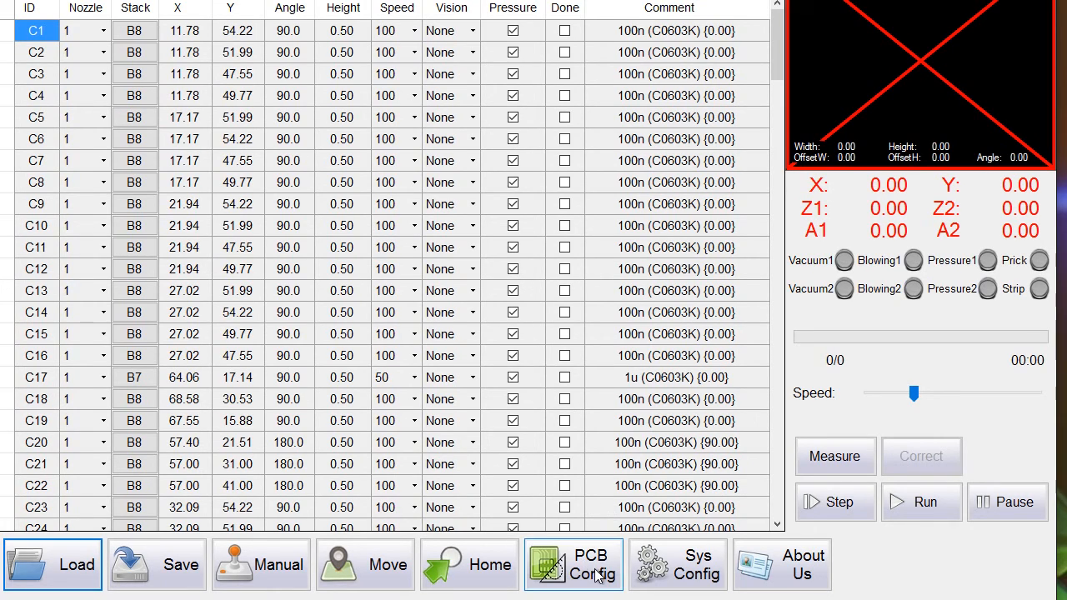
click(587, 570)
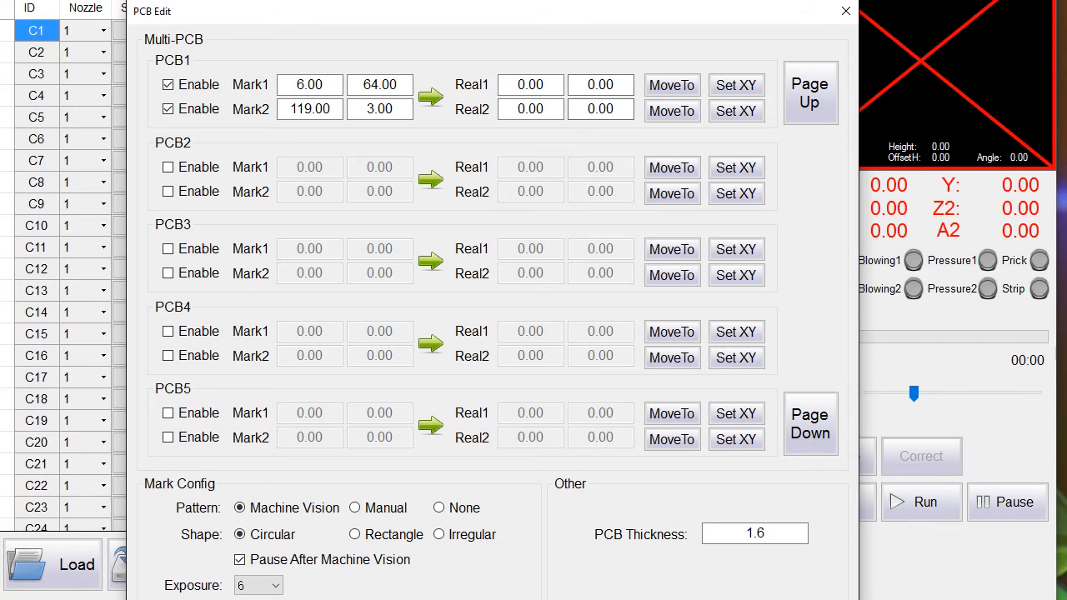
click(840, 10)
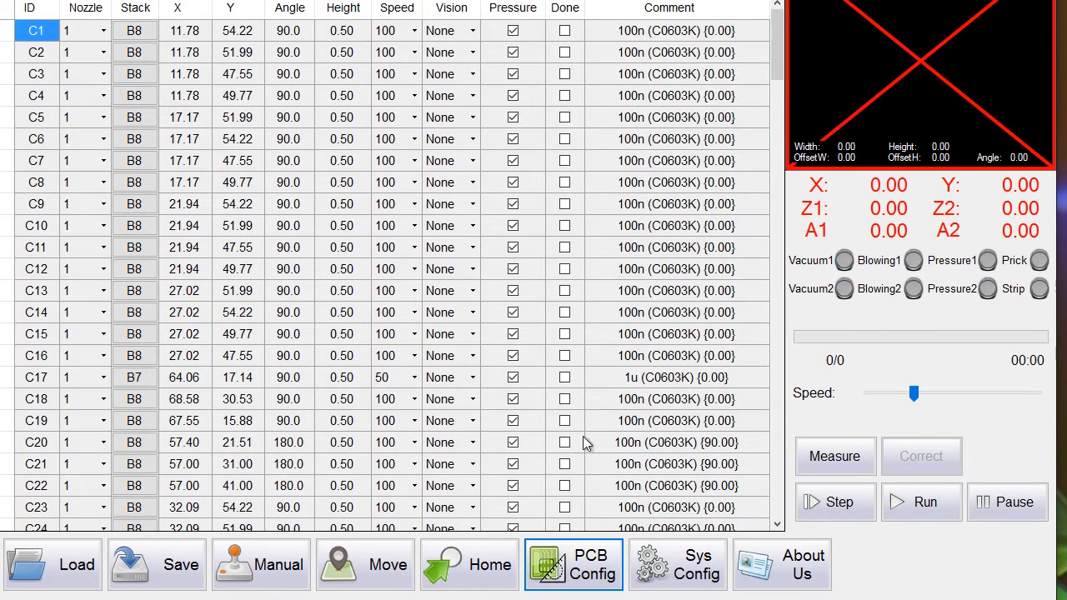
mouse_move(564, 357)
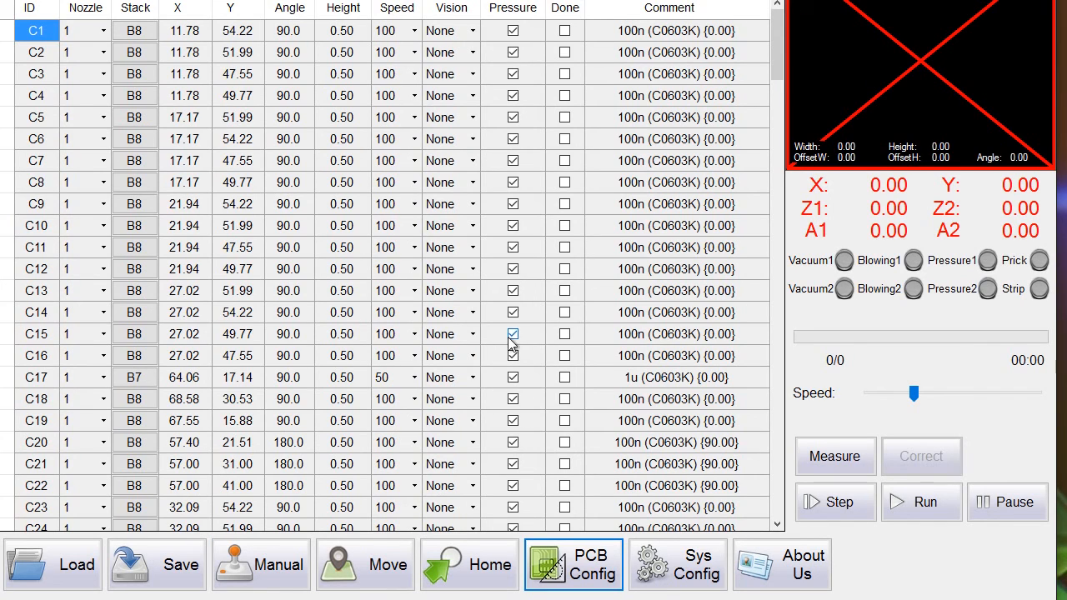
- Confirm PCB1 fiducial marks 6,64 and 119,3 and continue past the large mark-deviation warning
click(512, 333)
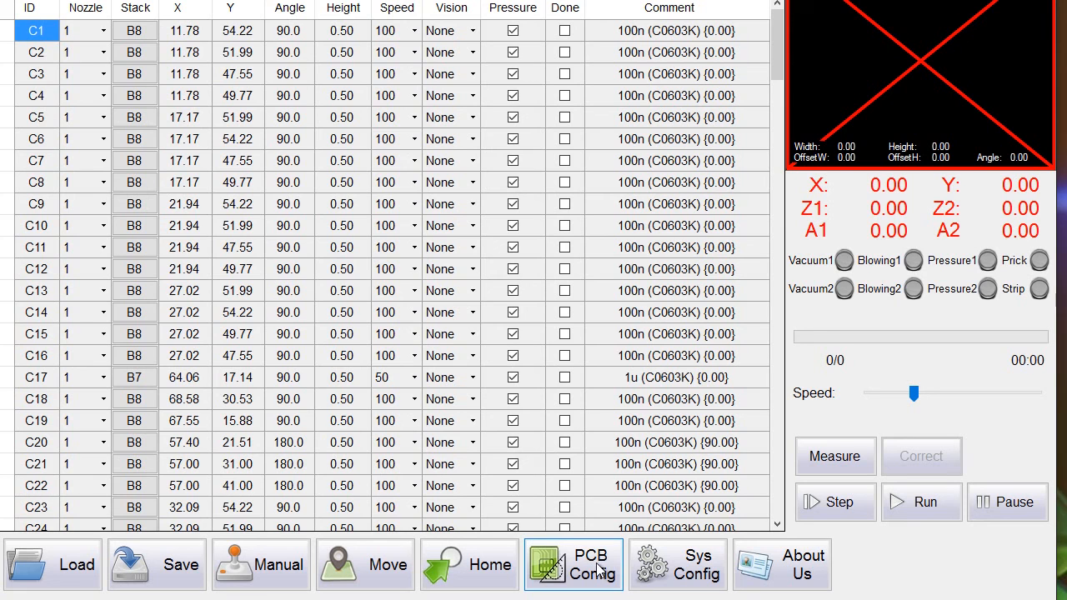
click(587, 563)
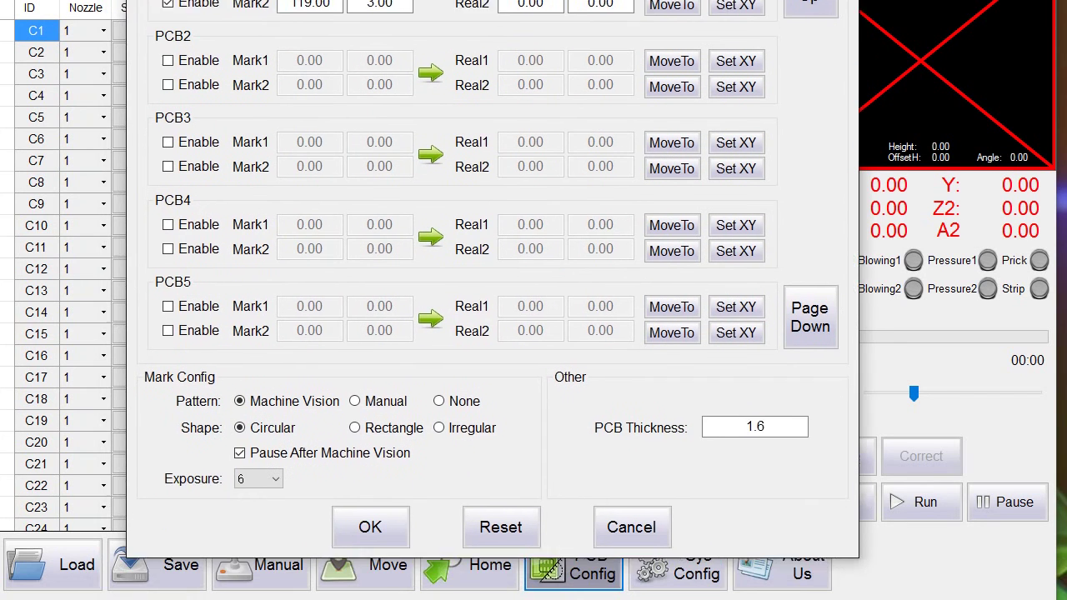
click(370, 527)
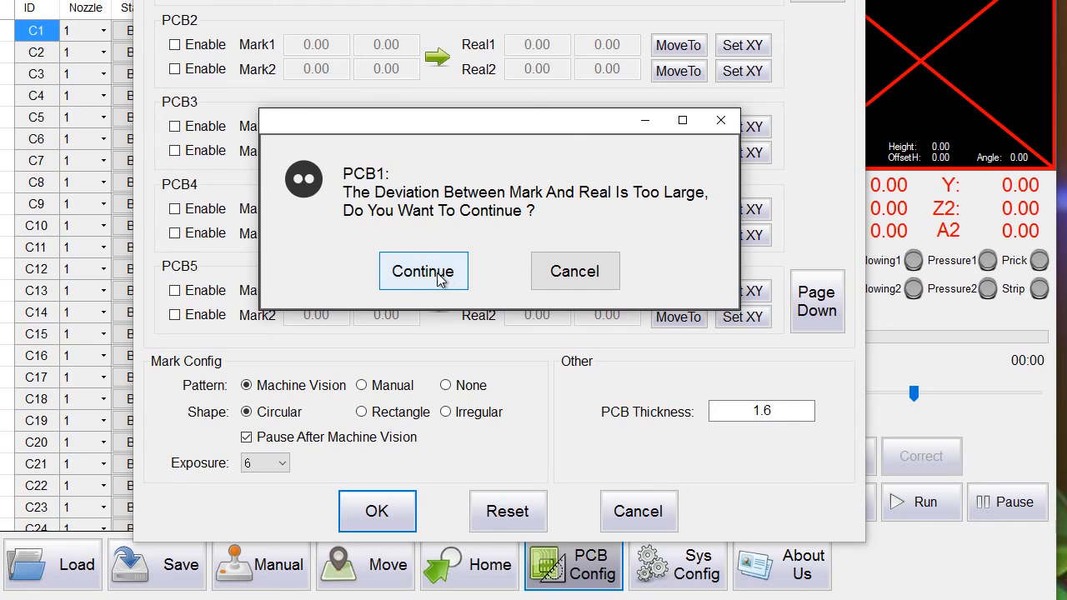
click(424, 270)
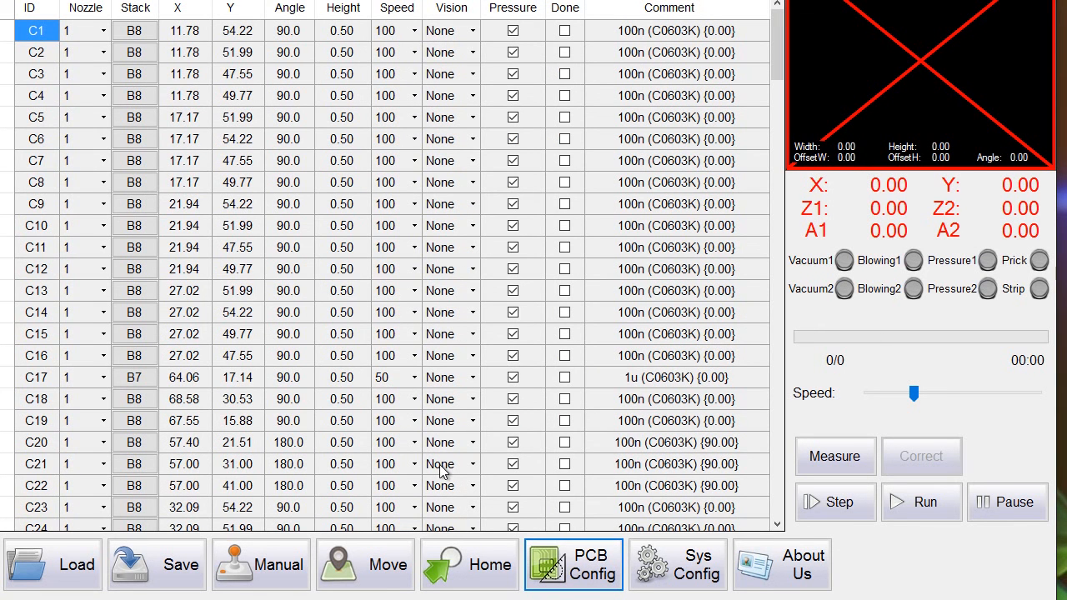
mouse_move(317, 355)
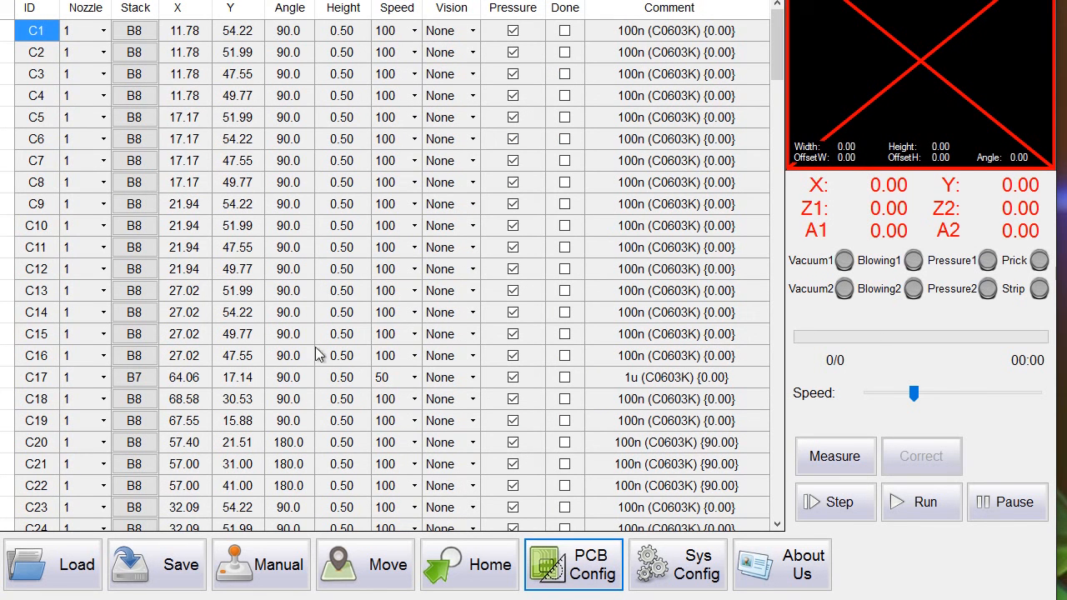